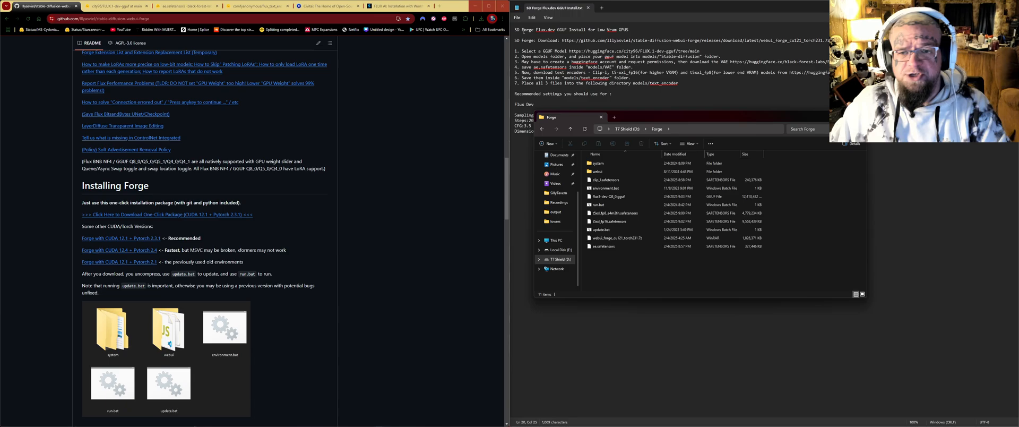
pyautogui.moveTo(670, 117)
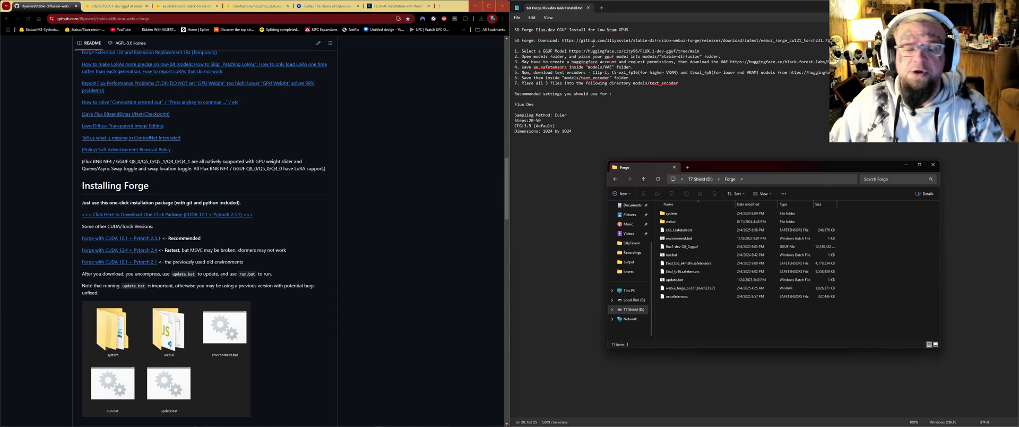
pyautogui.moveTo(293, 189)
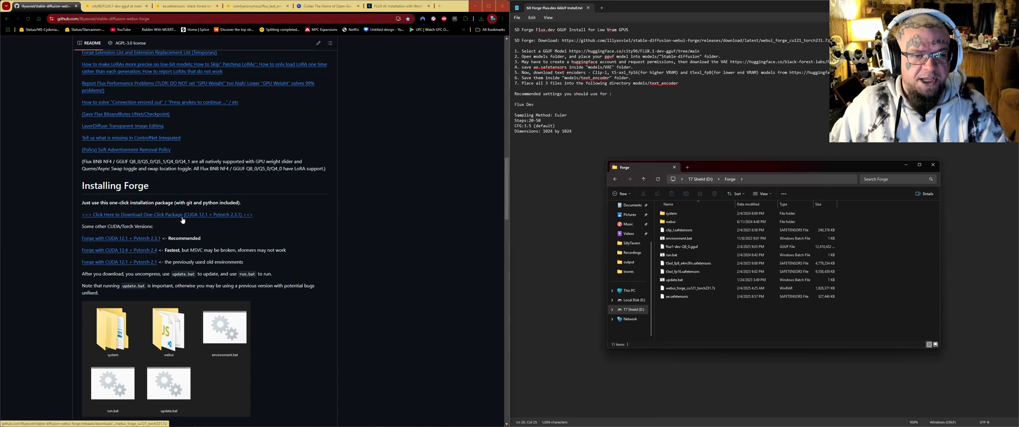
pyautogui.moveTo(224, 215)
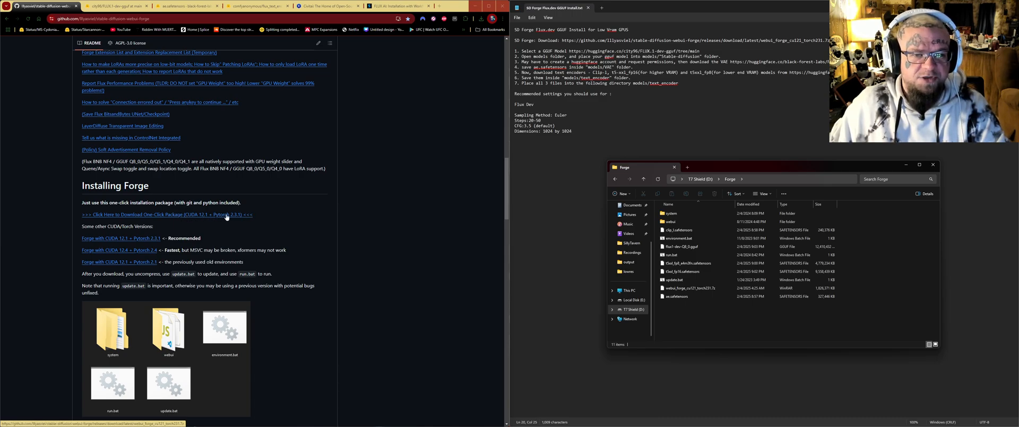
pyautogui.moveTo(457, 147)
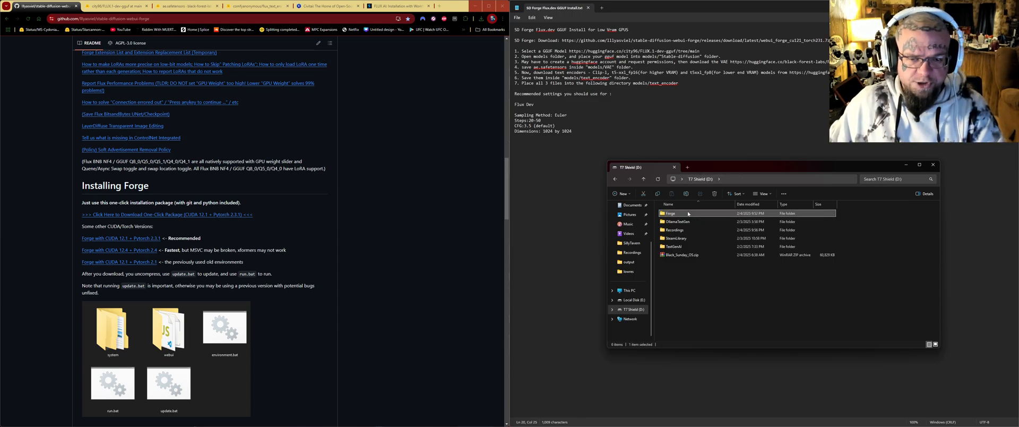
# Extract the webui_forge .7z archive in place inside the Forge folder with WinRAR's Extract Here.
pyautogui.doubleClick(671, 213)
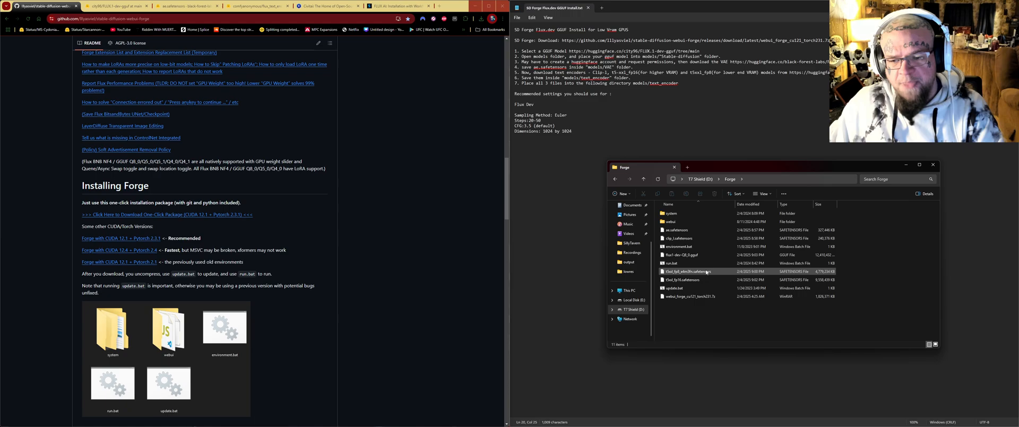
pyautogui.click(689, 296)
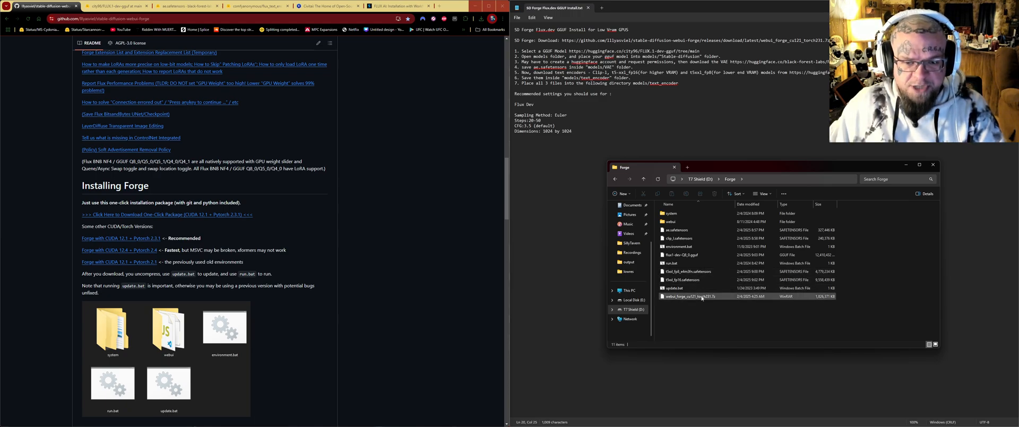
pyautogui.click(702, 296)
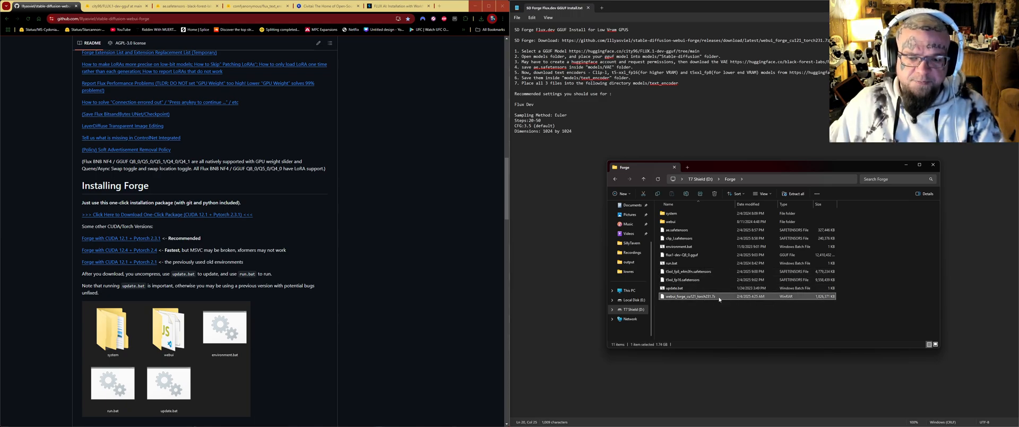
pyautogui.rightClick(685, 296)
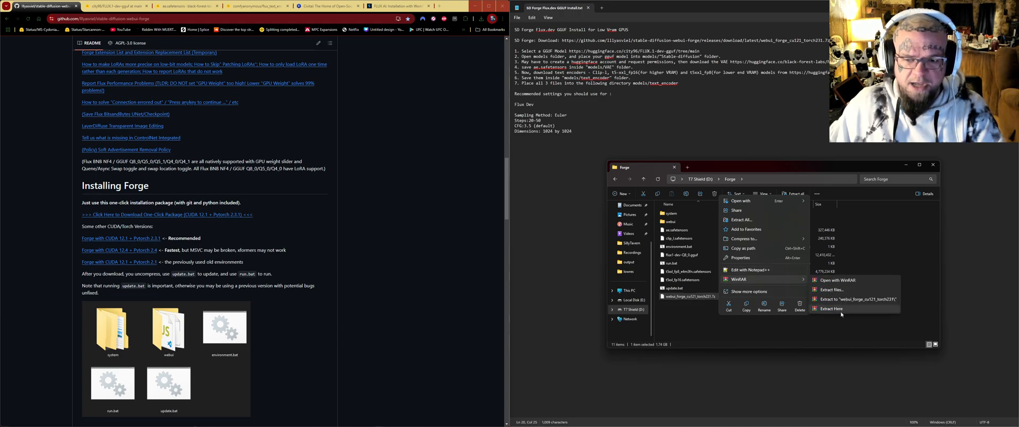
pyautogui.click(831, 308)
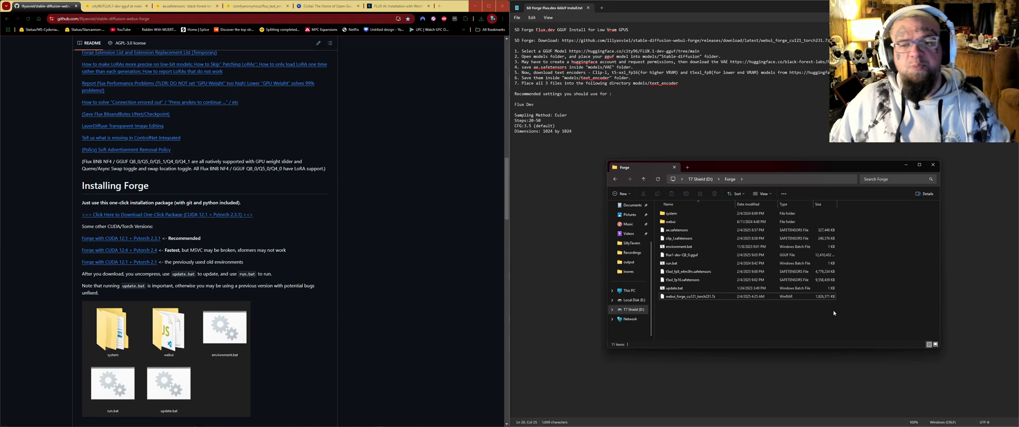
pyautogui.moveTo(772, 295)
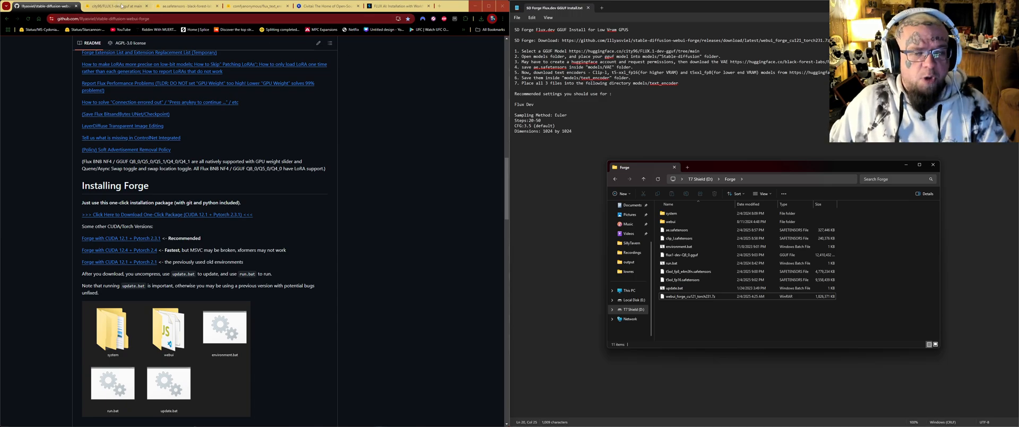
# Bring up the FLUX.1-dev-gguf Files and versions list with its quantized model downloads.
pyautogui.click(114, 6)
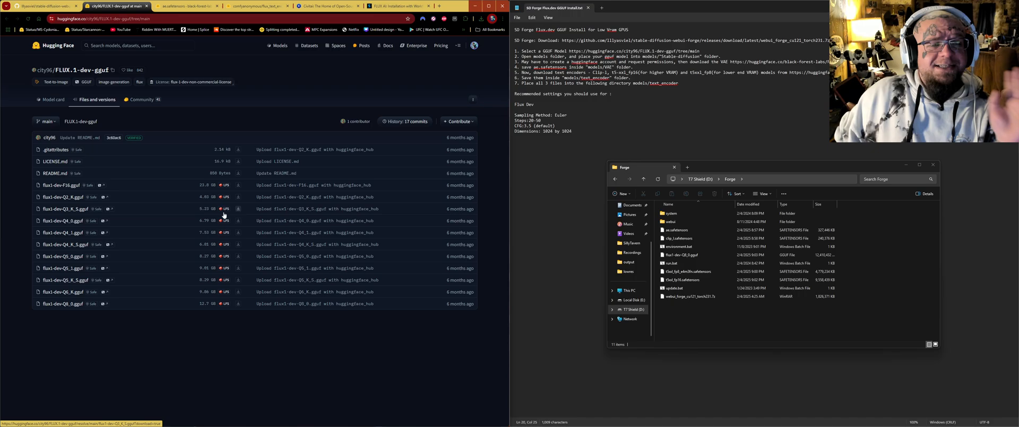
pyautogui.moveTo(215, 207)
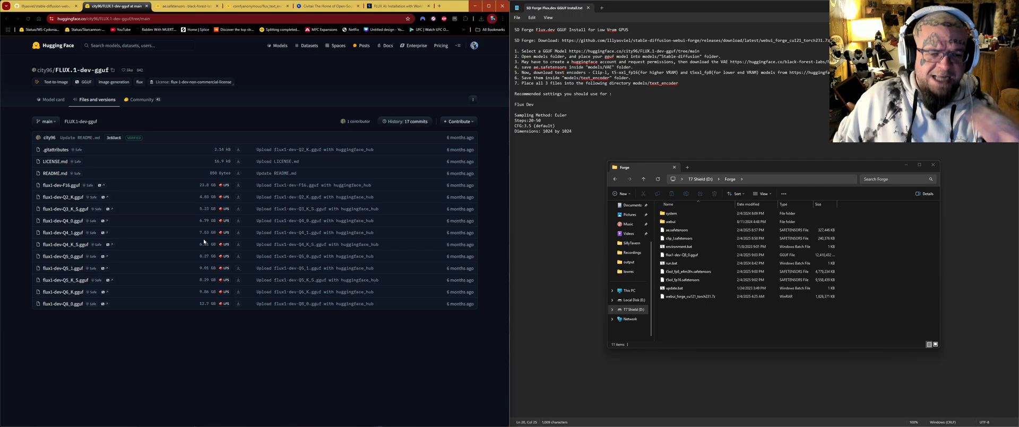
pyautogui.moveTo(201, 240)
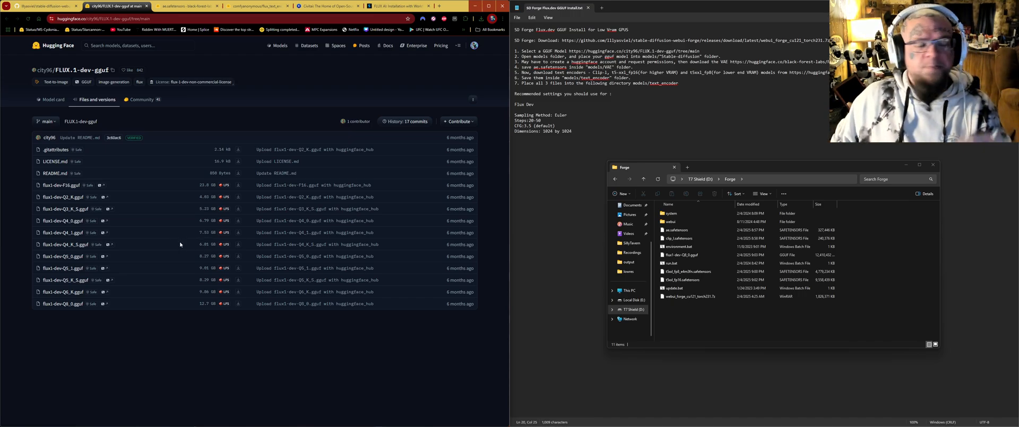
pyautogui.moveTo(212, 220)
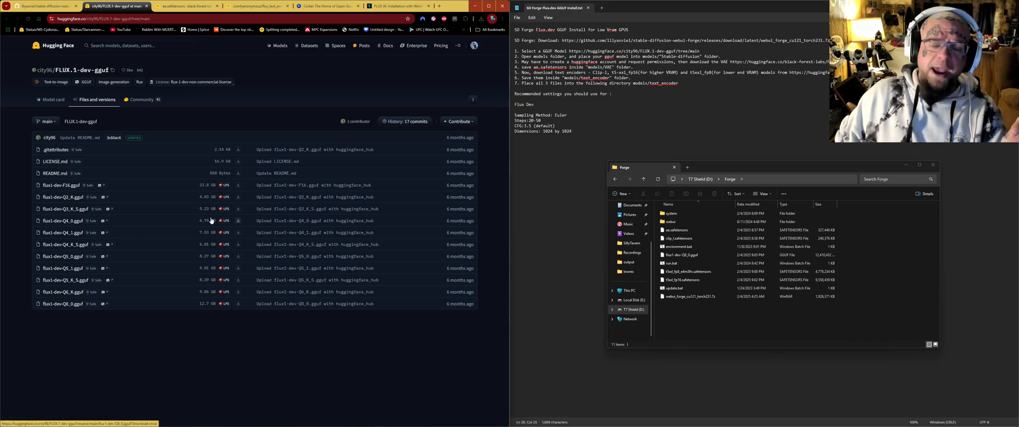
pyautogui.moveTo(219, 268)
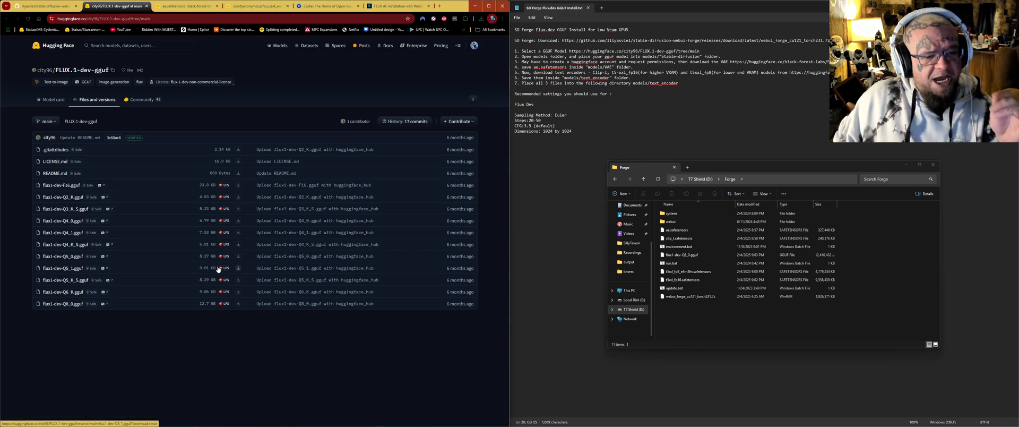
pyautogui.moveTo(214, 279)
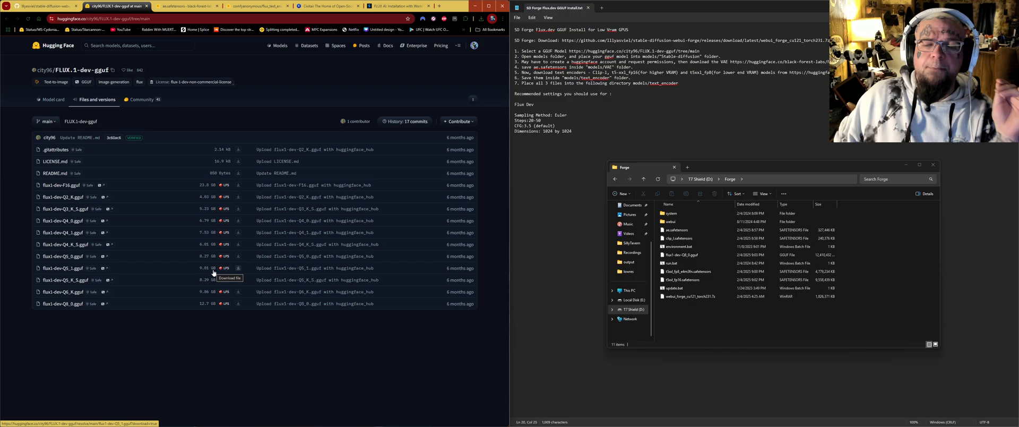
pyautogui.moveTo(202, 264)
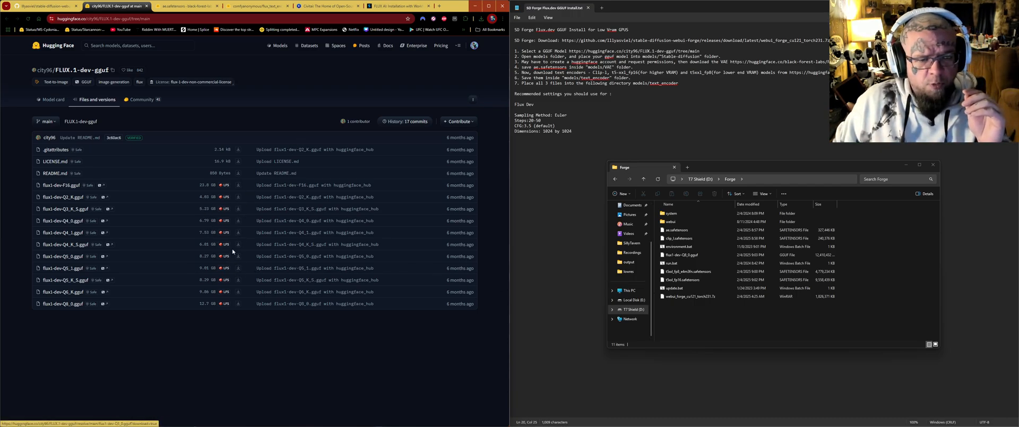
# Cut flux1-dev-Q8_0.gguf from Forge and place it in webui > models > Stable-diffusion.
pyautogui.click(678, 246)
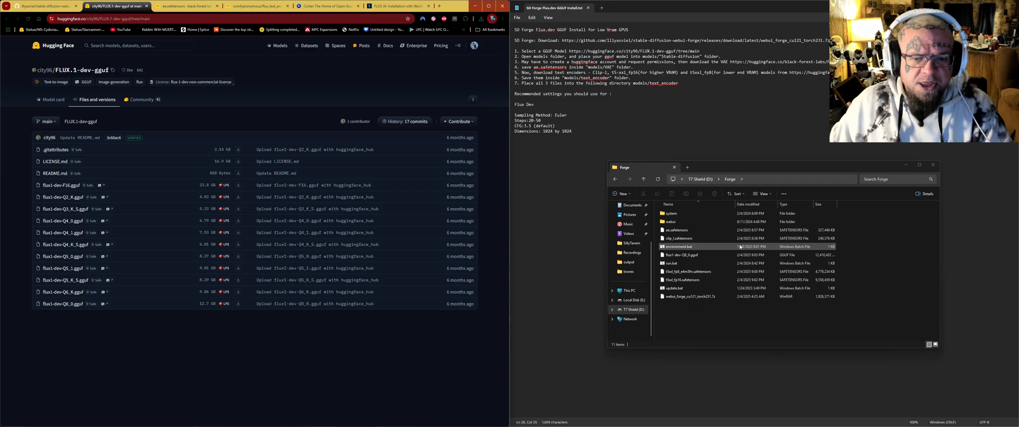
pyautogui.click(681, 254)
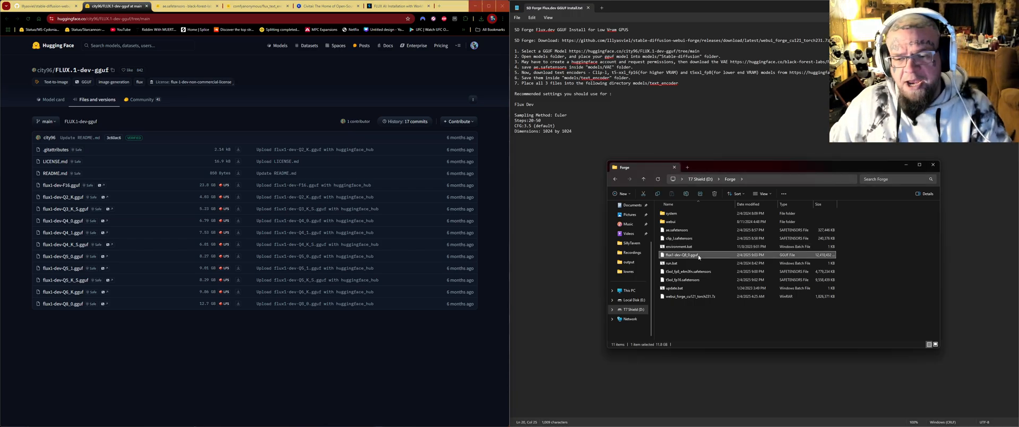
pyautogui.moveTo(683, 255)
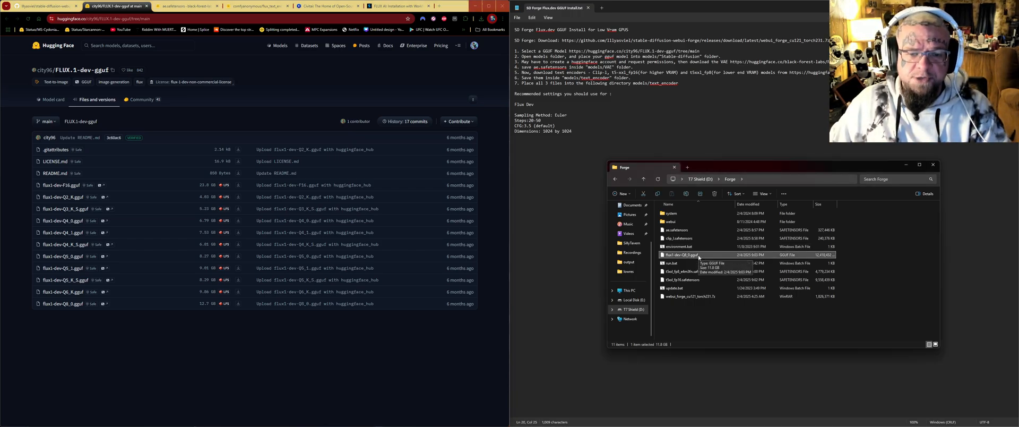
pyautogui.rightClick(681, 255)
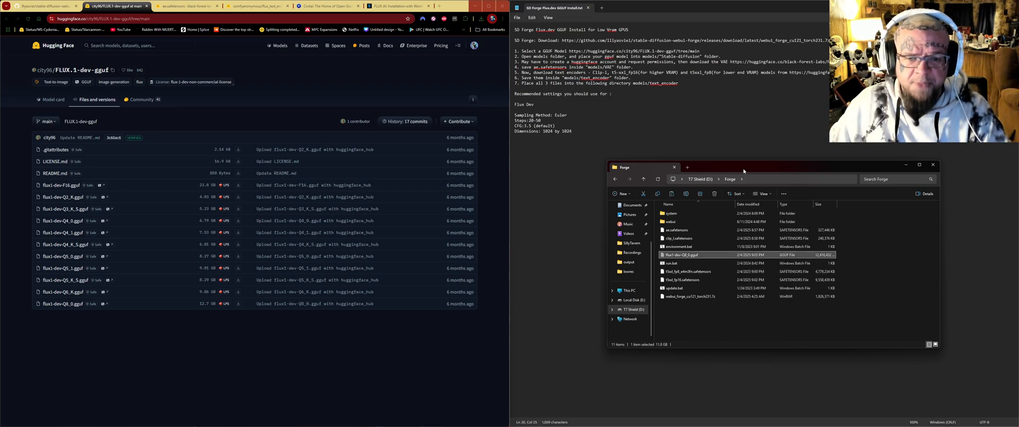
pyautogui.doubleClick(673, 221)
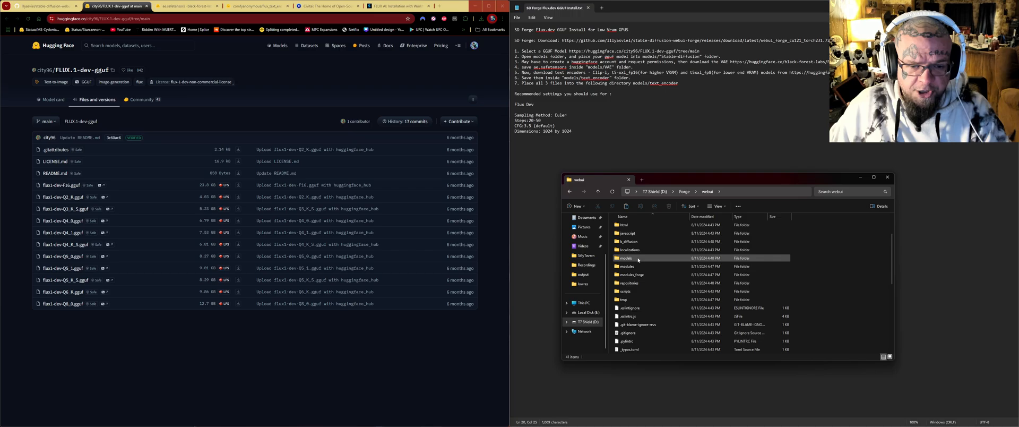
pyautogui.doubleClick(626, 258)
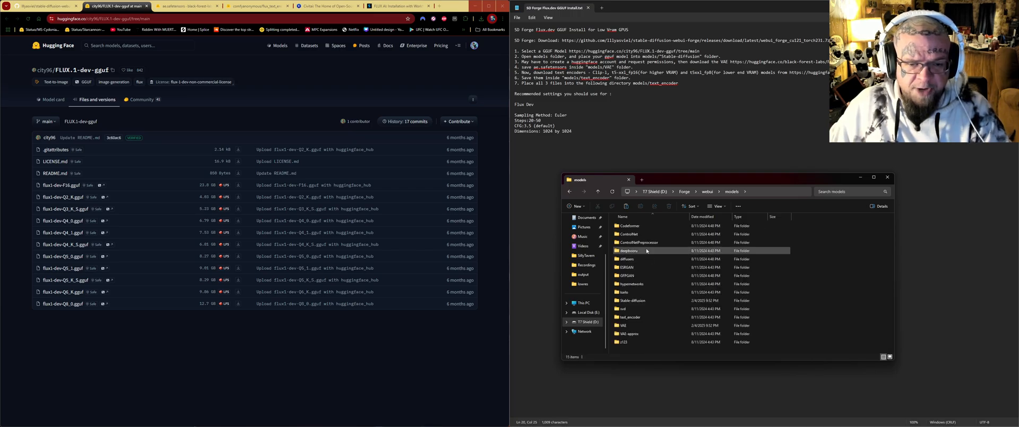
pyautogui.doubleClick(632, 300)
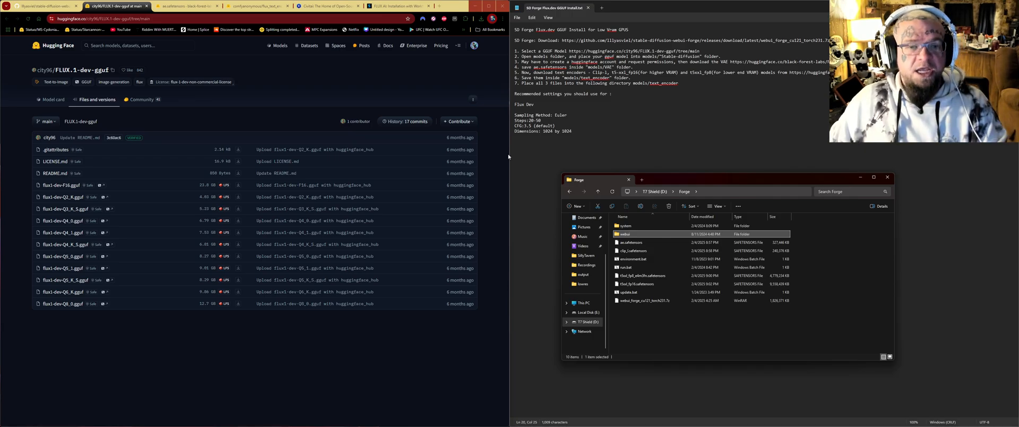
# Show the ae.safetensors VAE file page in the black-forest-labs FLUX.1-dev repository.
pyautogui.click(185, 6)
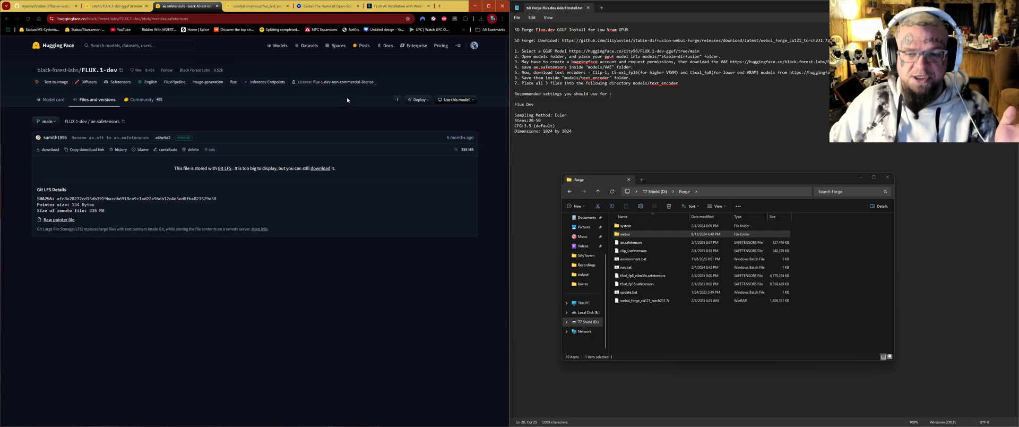
pyautogui.moveTo(110, 138)
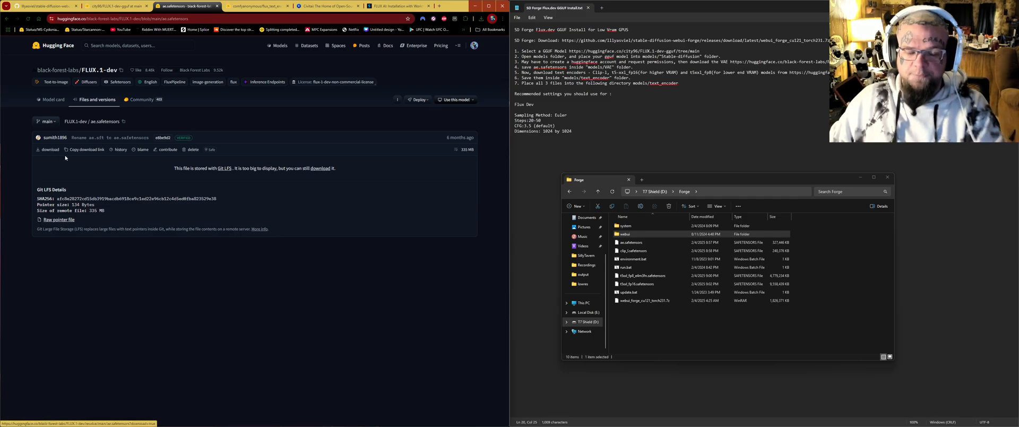
# Move ae.safetensors into webui > models > VAE and return to the Forge folder.
pyautogui.click(630, 241)
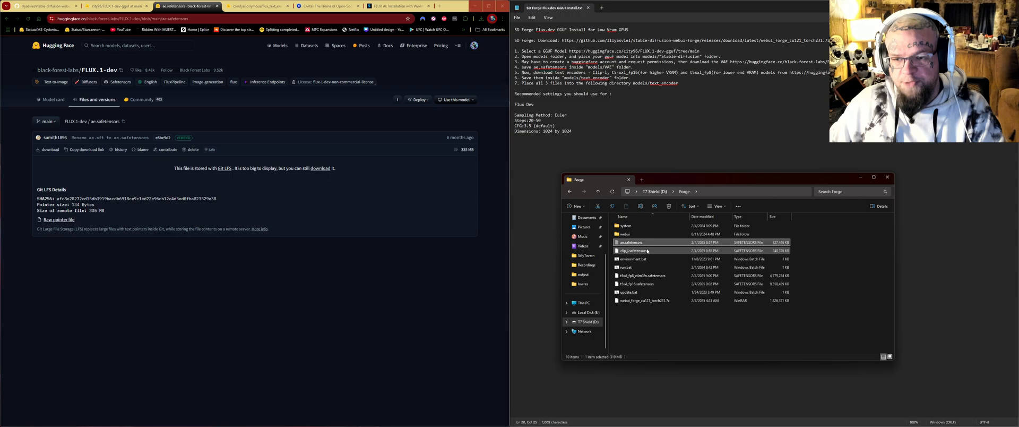
pyautogui.doubleClick(626, 234)
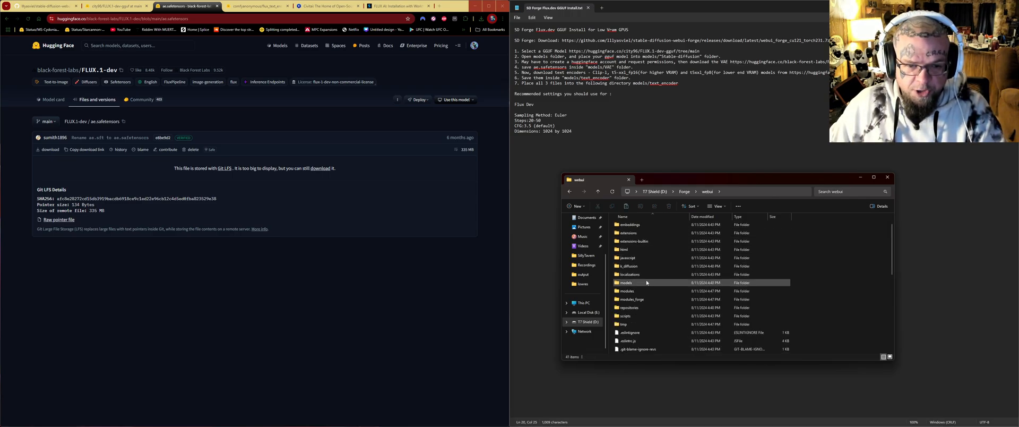
pyautogui.doubleClick(626, 282)
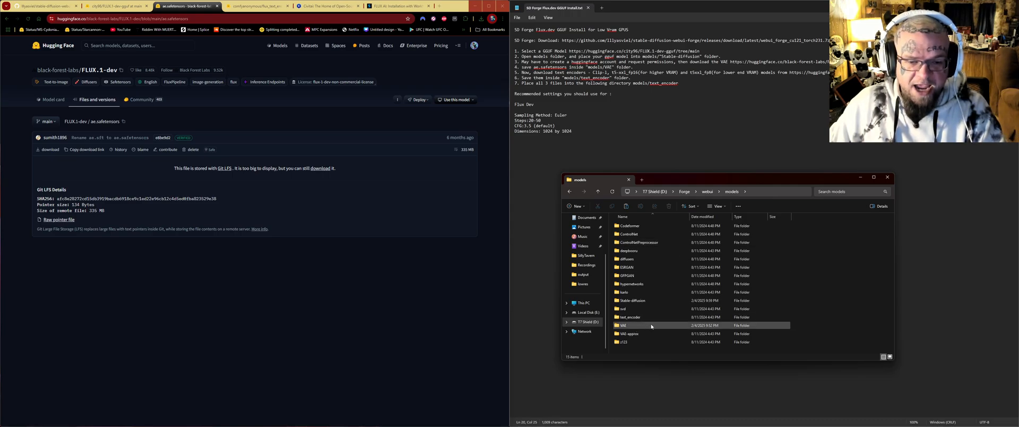
pyautogui.moveTo(631, 334)
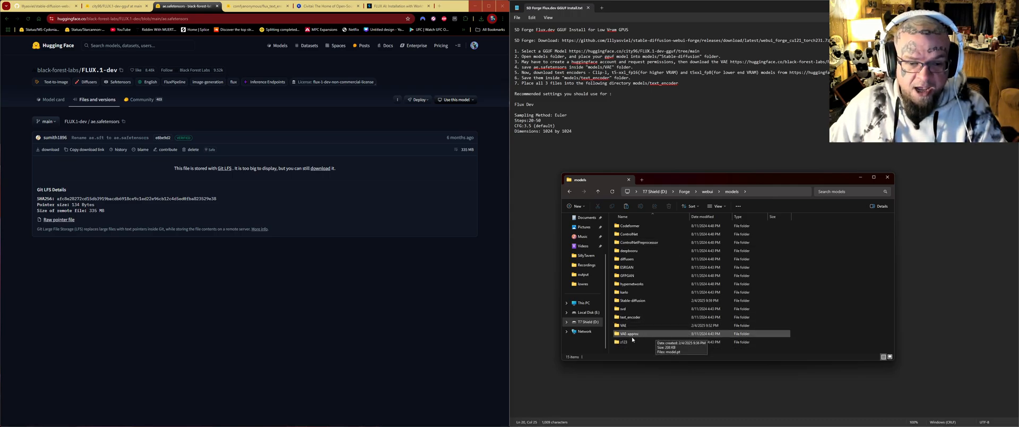
pyautogui.doubleClick(623, 325)
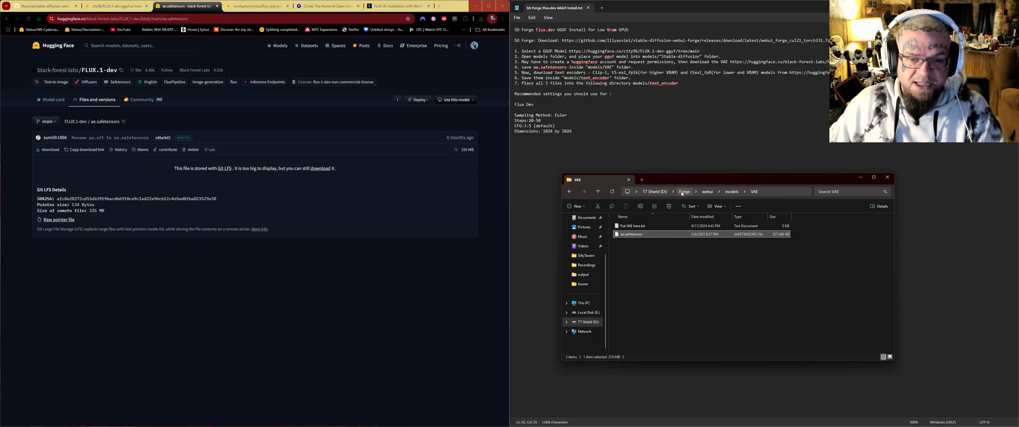
pyautogui.click(684, 191)
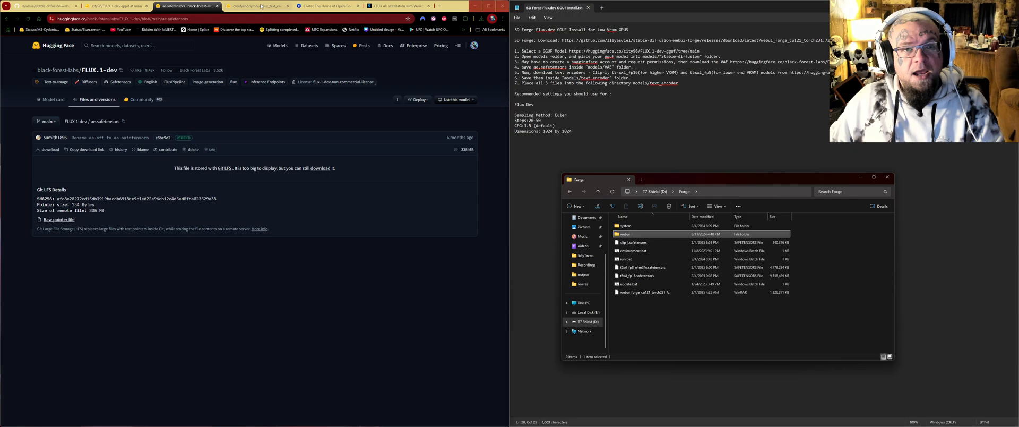
# Show the comfyanonymous flux_text_encoders file list with clip_l and t5xxl encoders.
pyautogui.click(250, 6)
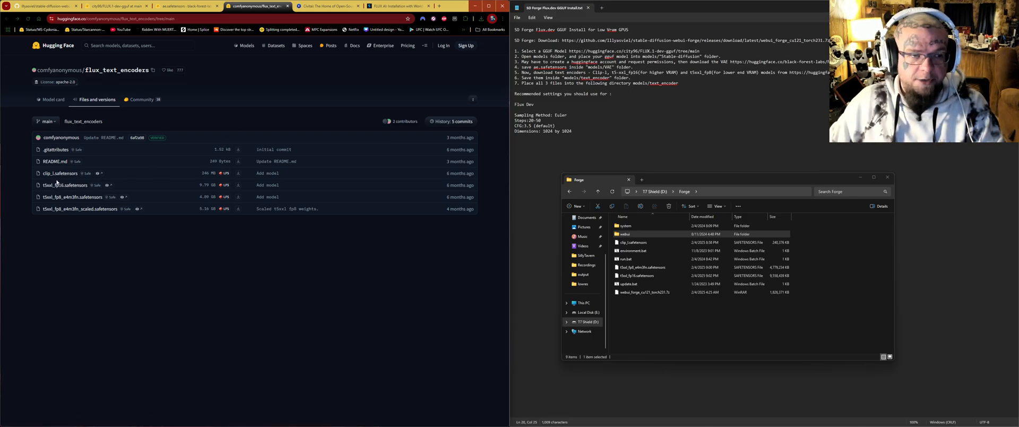
pyautogui.moveTo(166, 208)
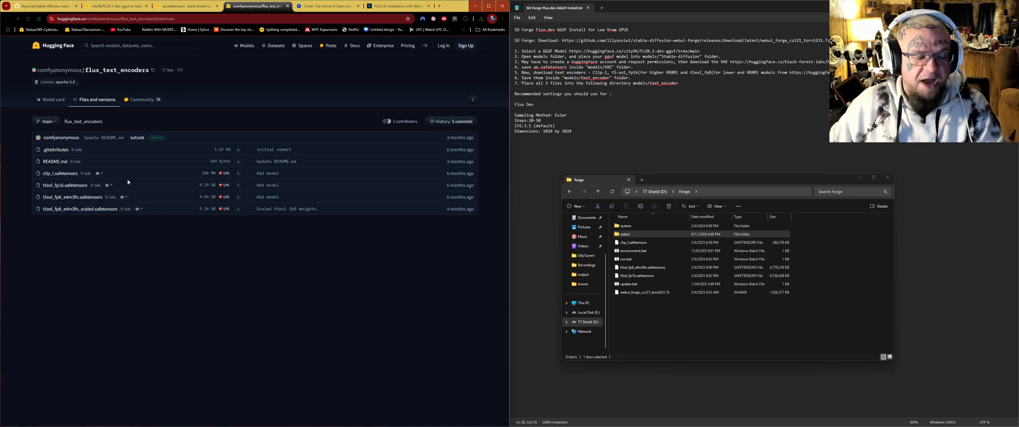
pyautogui.moveTo(65, 185)
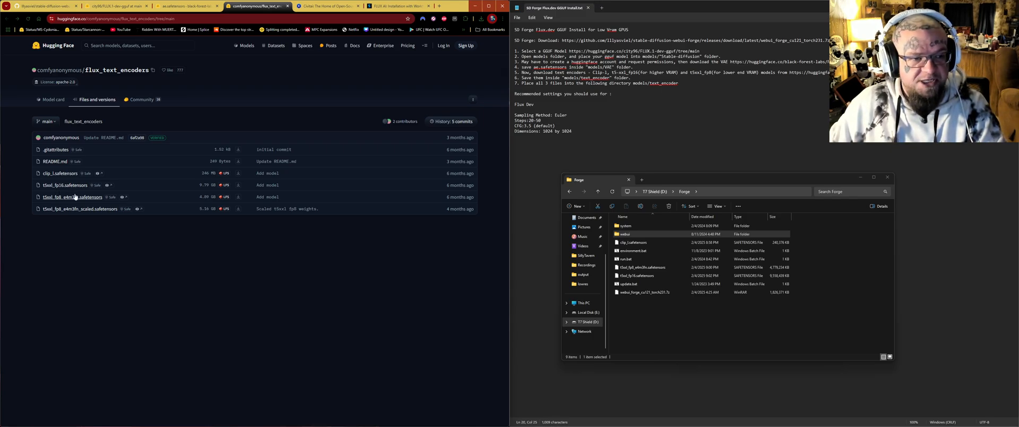
pyautogui.moveTo(73, 198)
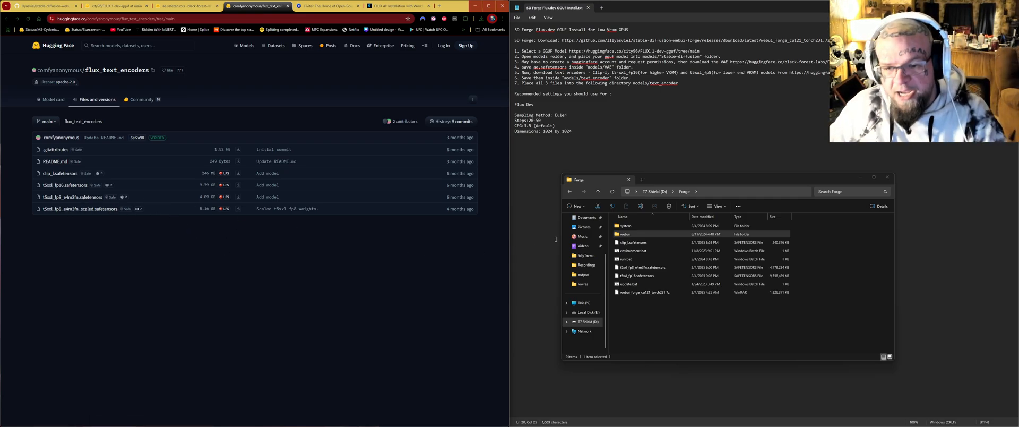
# Select clip_l and both t5xxl encoder files and navigate into webui > models > text_encoder.
pyautogui.click(624, 234)
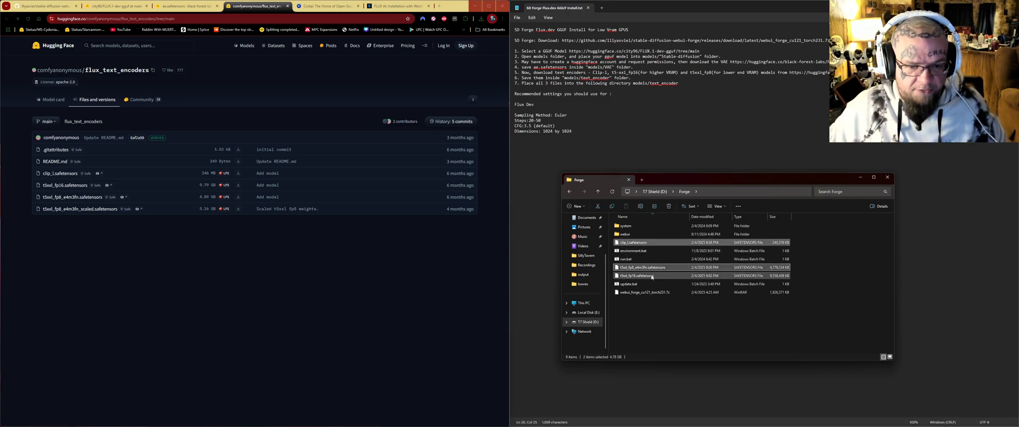
pyautogui.click(640, 242)
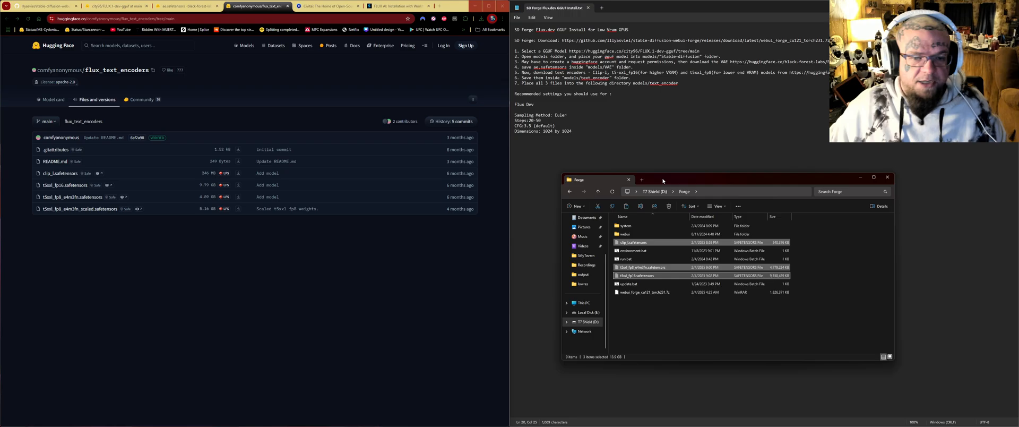
pyautogui.doubleClick(624, 234)
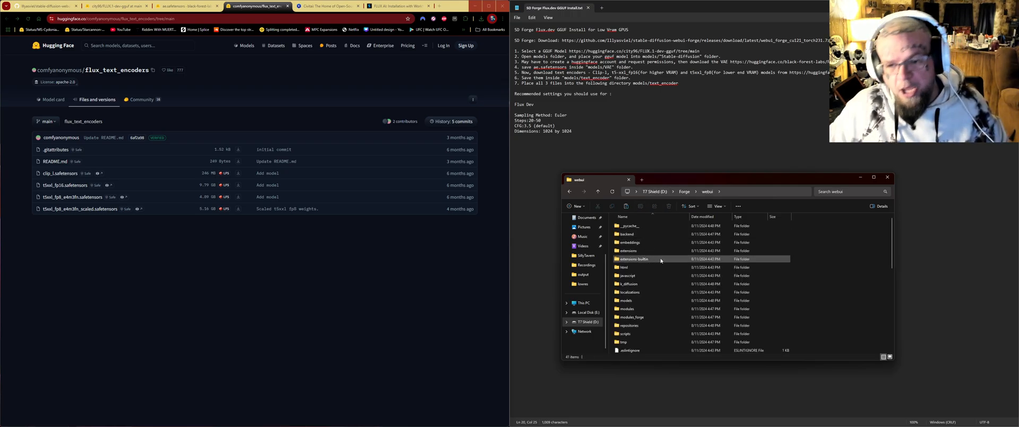
pyautogui.scroll(-3)
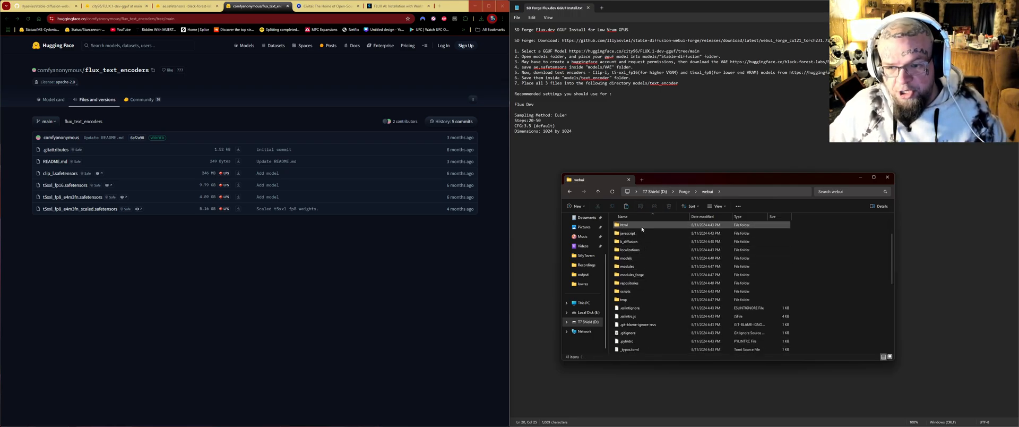
pyautogui.doubleClick(626, 258)
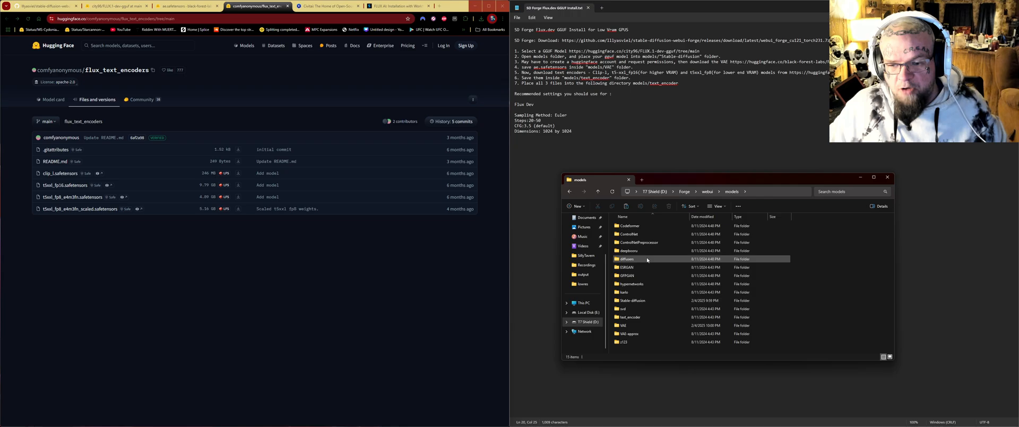
pyautogui.click(638, 242)
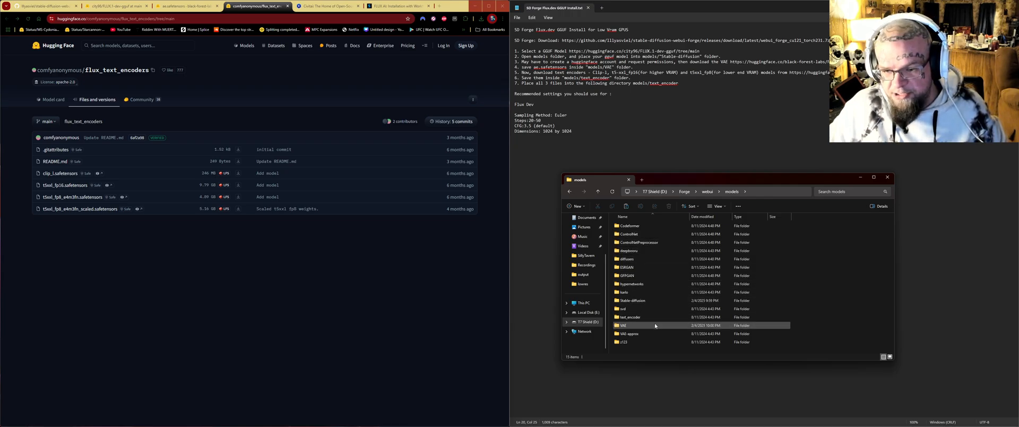
pyautogui.doubleClick(629, 316)
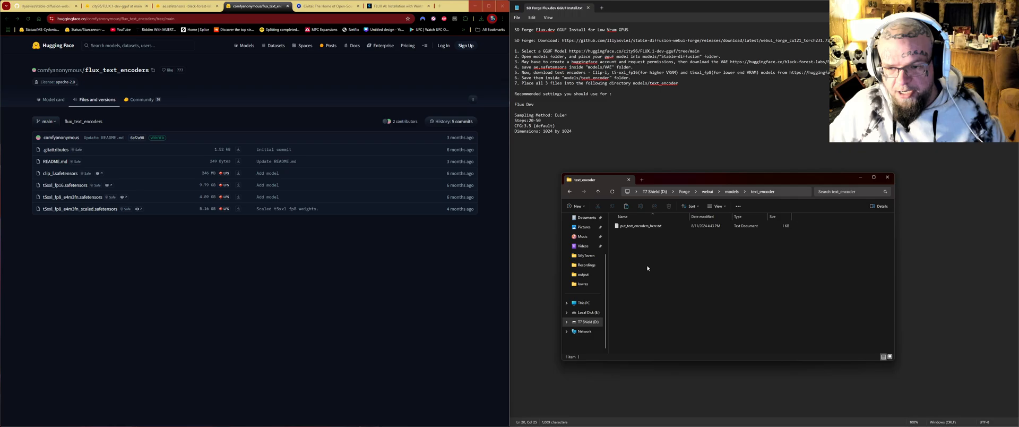
# Paste the three encoder files into text_encoder and go back up to the Forge folder.
pyautogui.rightClick(648, 267)
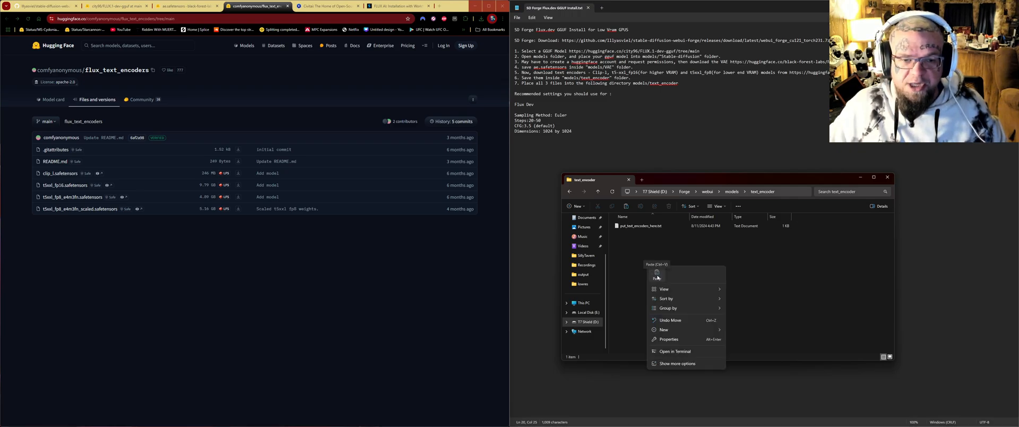
pyautogui.click(657, 278)
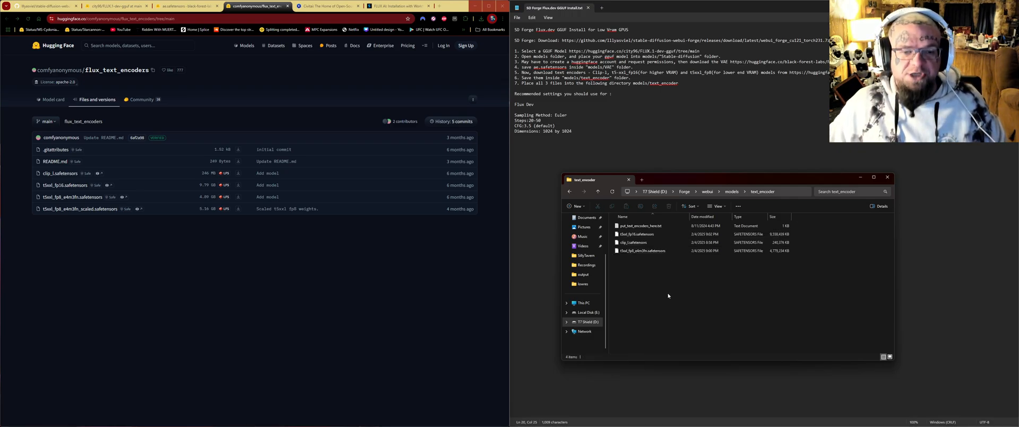
pyautogui.moveTo(727, 272)
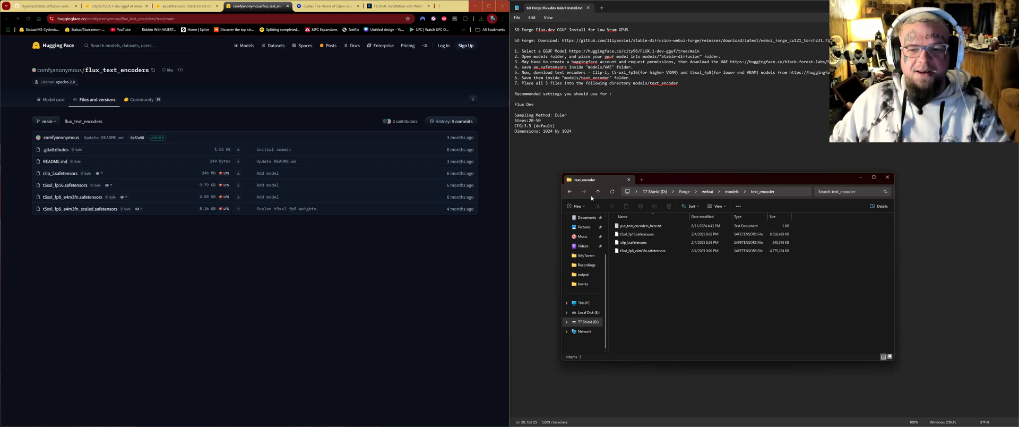
pyautogui.click(570, 191)
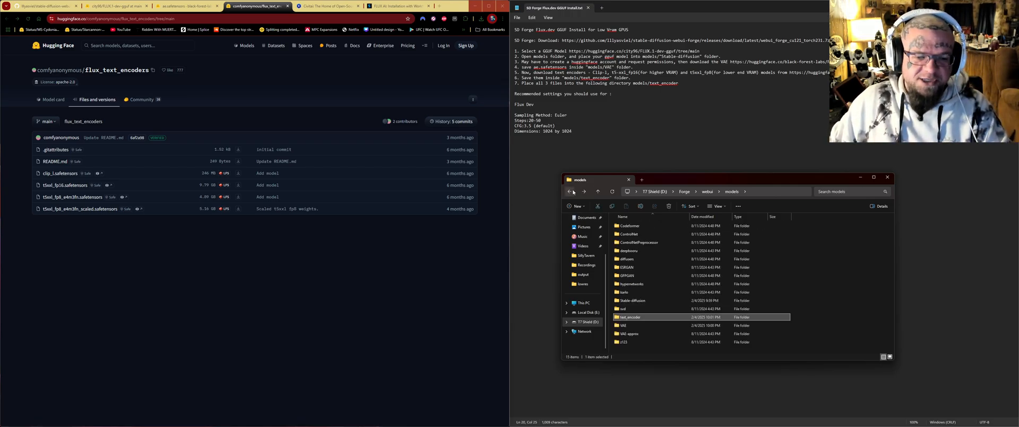
pyautogui.click(570, 191)
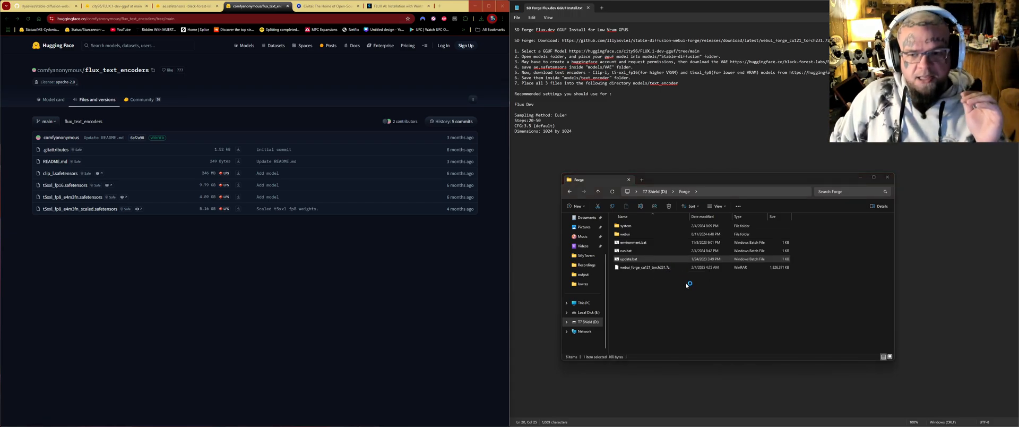
# Run update.bat, allowing the unsigned script past SmartScreen with Run anyway.
pyautogui.doubleClick(628, 259)
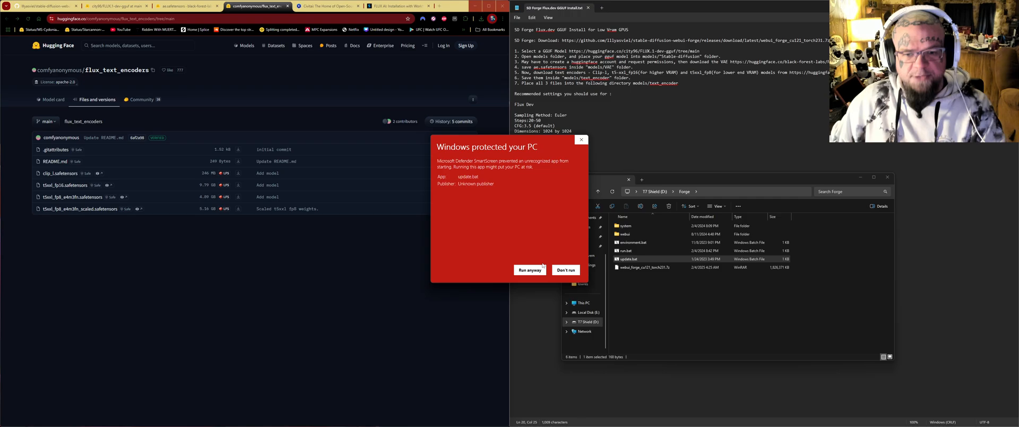
pyautogui.click(529, 270)
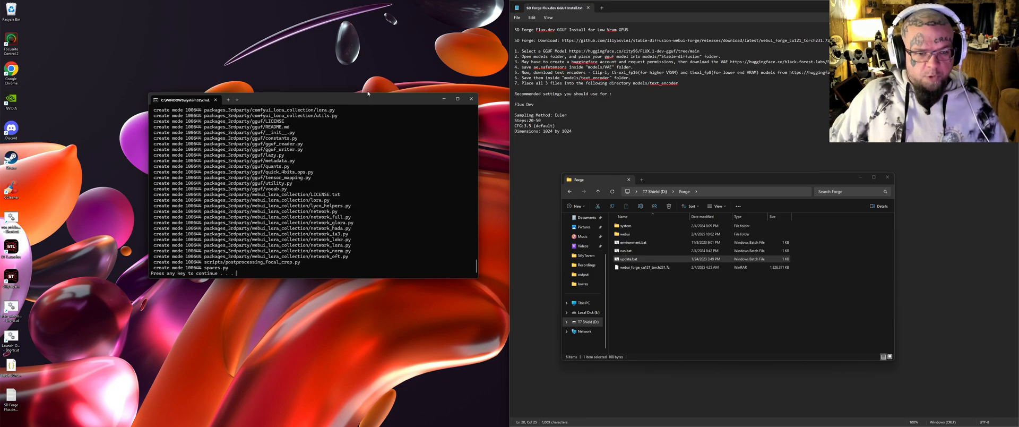
pyautogui.moveTo(264, 300)
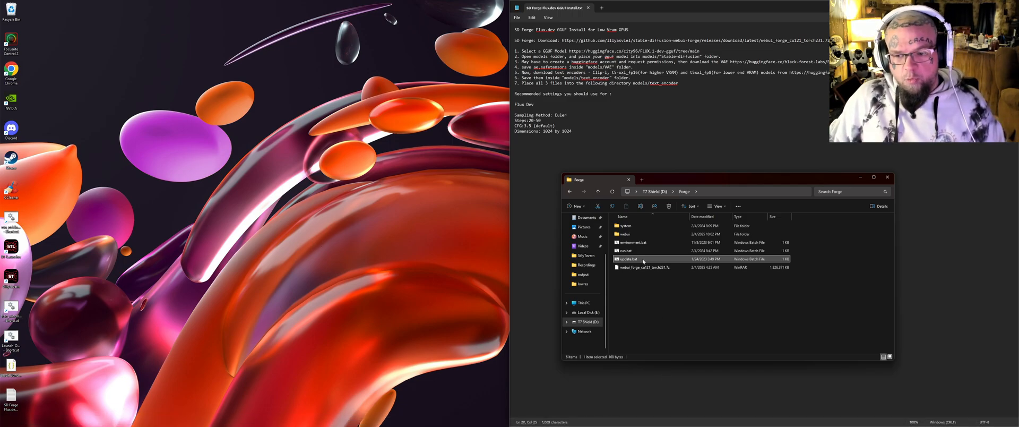
pyautogui.moveTo(627, 259)
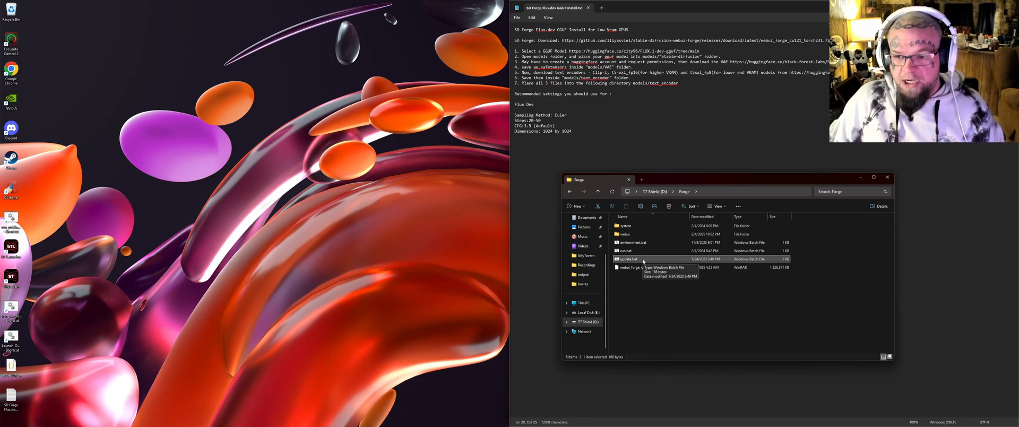
# Launch run.bat so Forge starts and opens the web UI with the flux1-dev Q8 GGUF checkpoint.
pyautogui.doubleClick(628, 258)
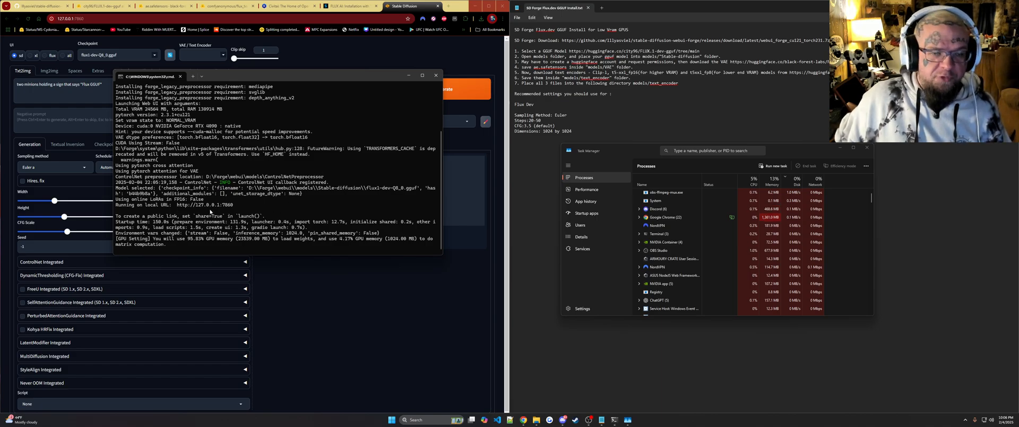
pyautogui.moveTo(214, 204)
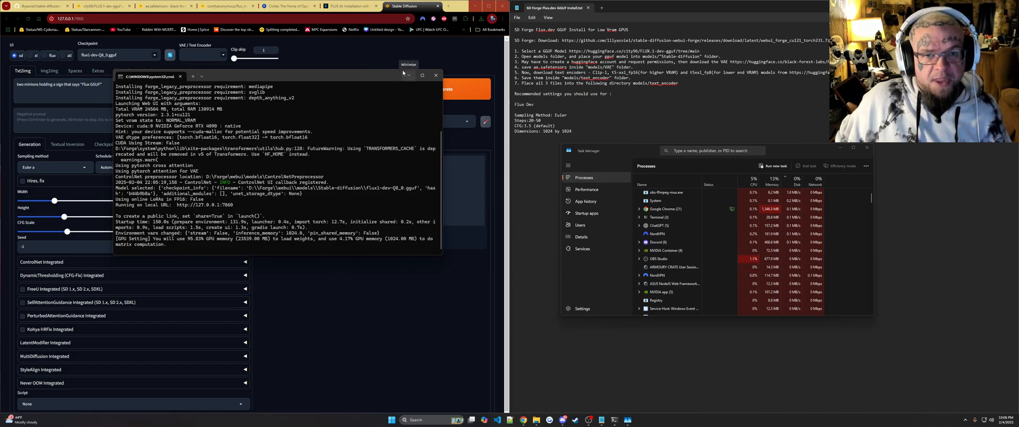
# Minimize the console showing 'Running on local URL' to reveal Forge's txt2img page.
pyautogui.click(407, 75)
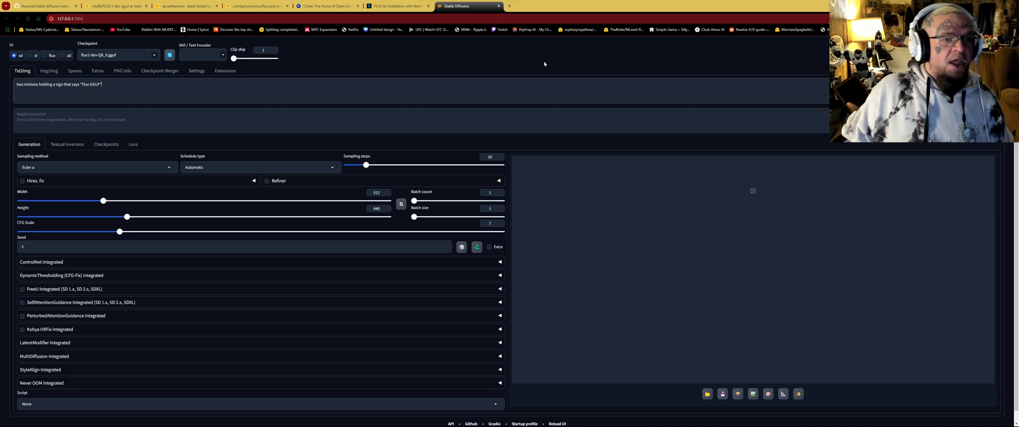
# Choose the 'flux' UI preset so distilled CFG 3.5 and GPU weight options appear.
pyautogui.click(113, 85)
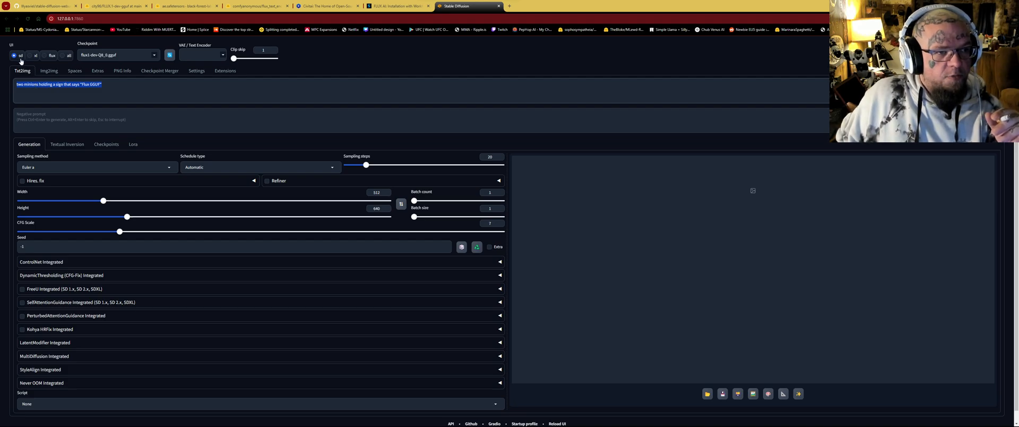
pyautogui.rightClick(58, 85)
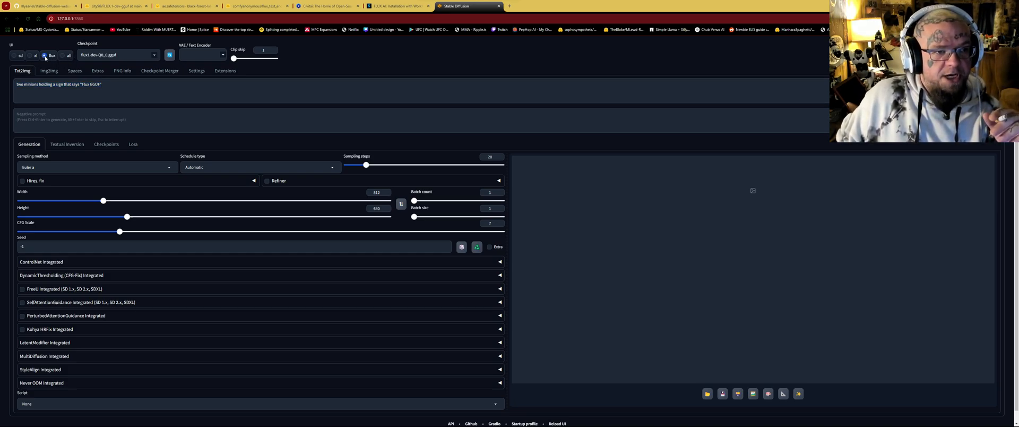
pyautogui.click(51, 55)
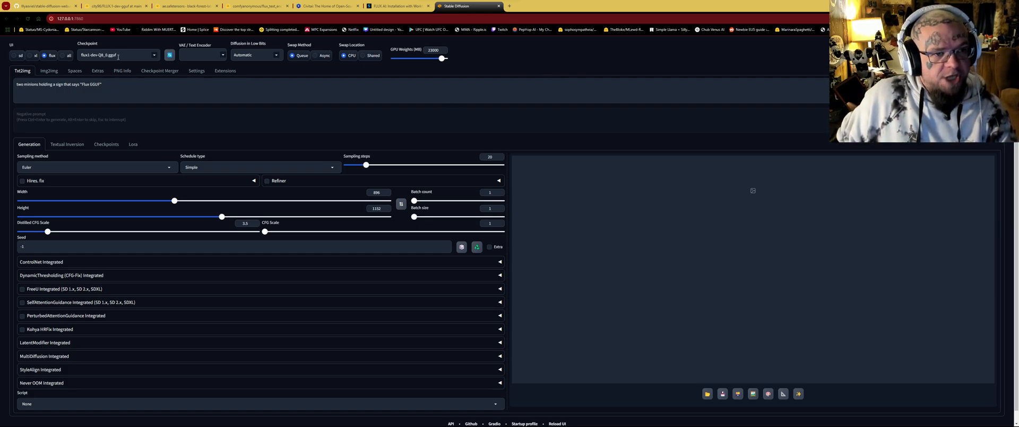
# Tick ae.safetensors, clip_l.safetensors and t5xxl_fp8_e4m3fn.safetensors in the VAE / Text Encoder list.
pyautogui.click(116, 55)
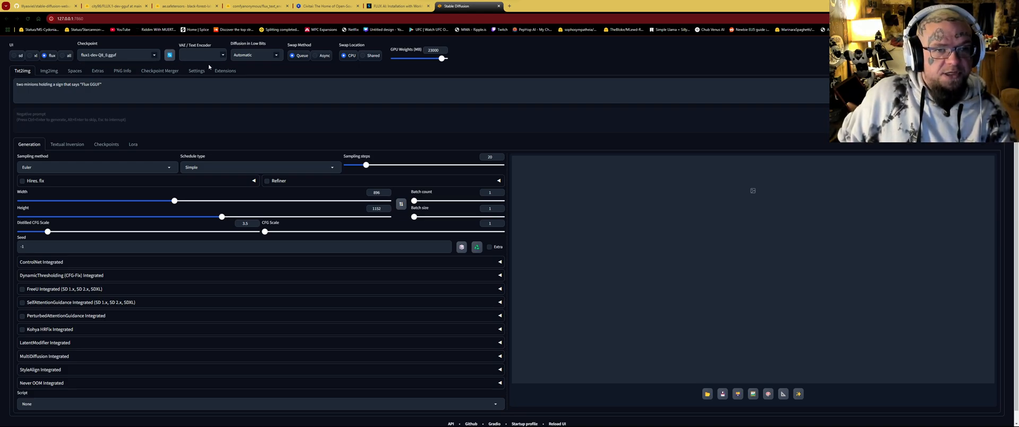
pyautogui.click(221, 55)
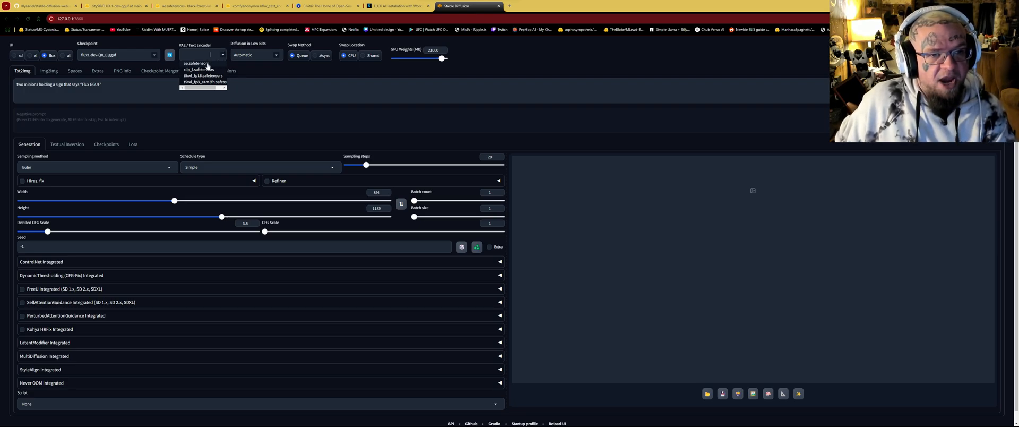
pyautogui.click(195, 64)
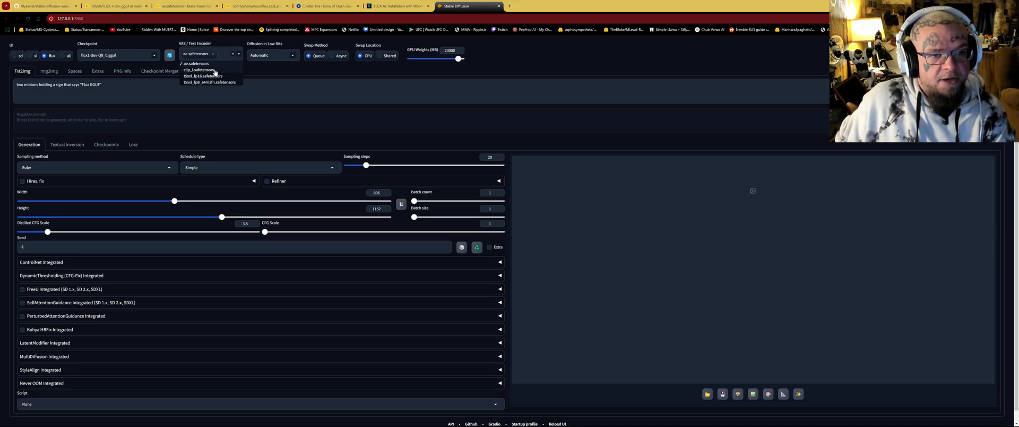
pyautogui.click(202, 76)
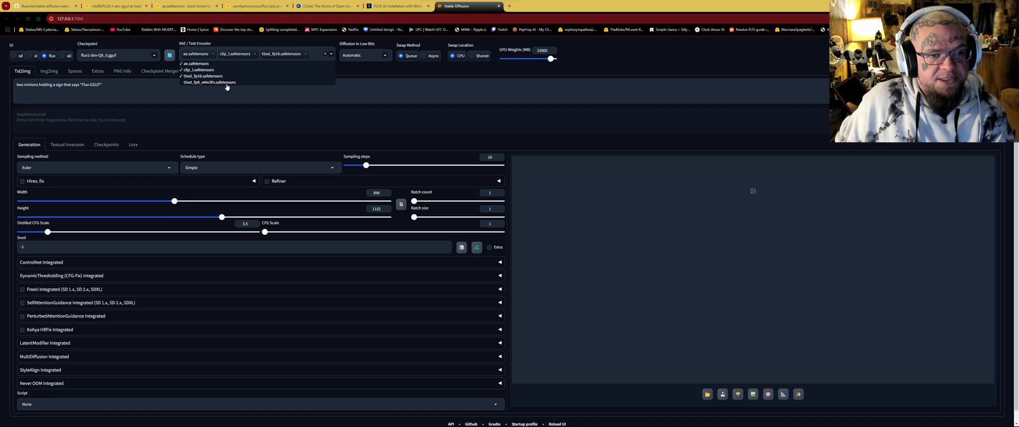
pyautogui.moveTo(226, 86)
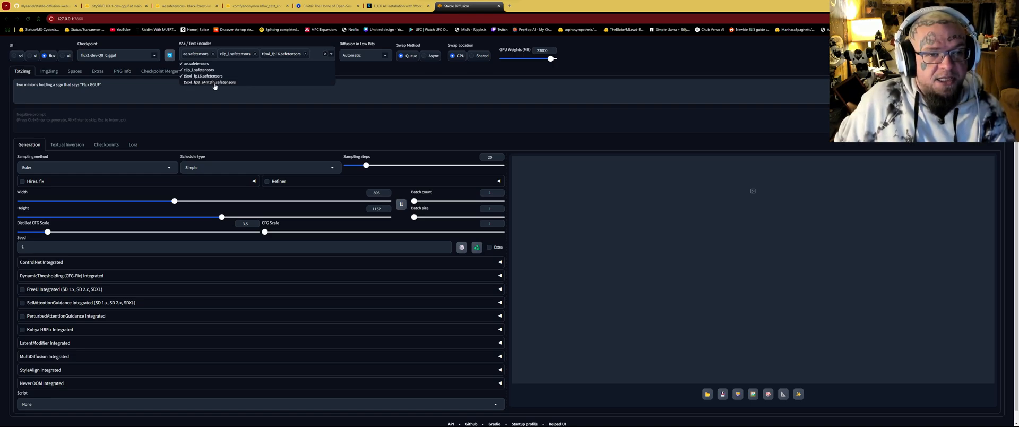
pyautogui.moveTo(219, 88)
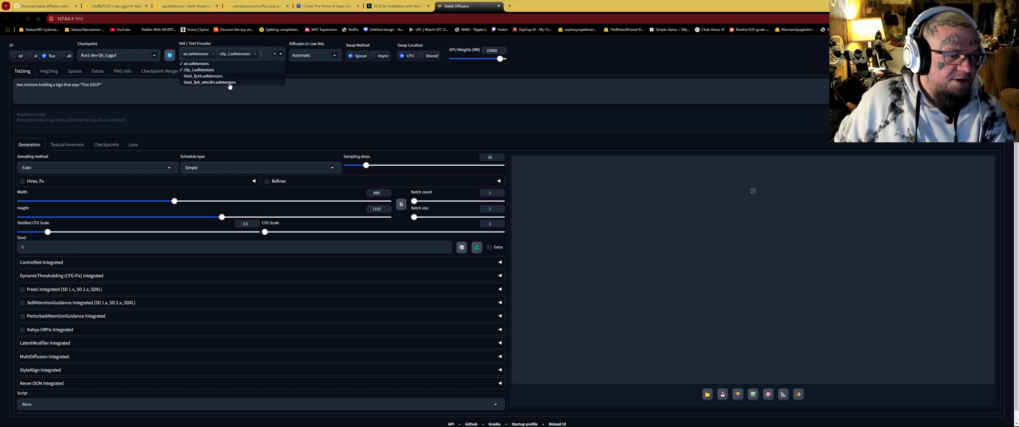
pyautogui.click(208, 82)
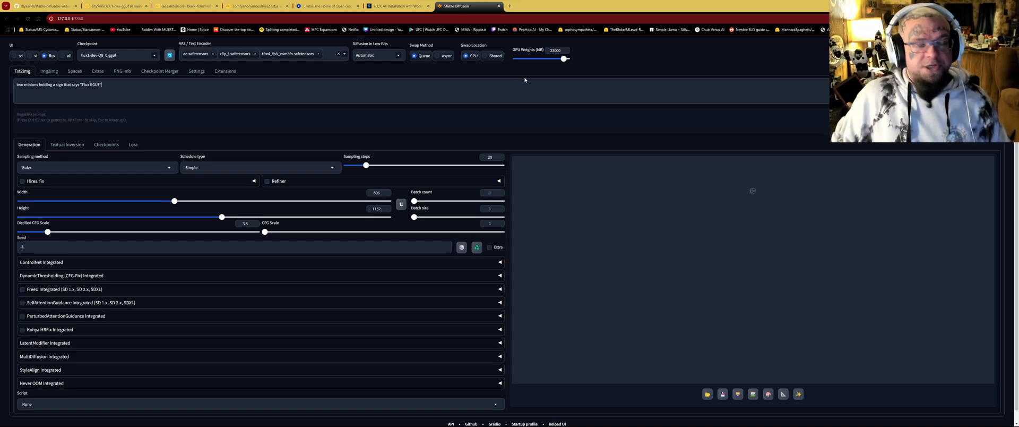
pyautogui.moveTo(509, 131)
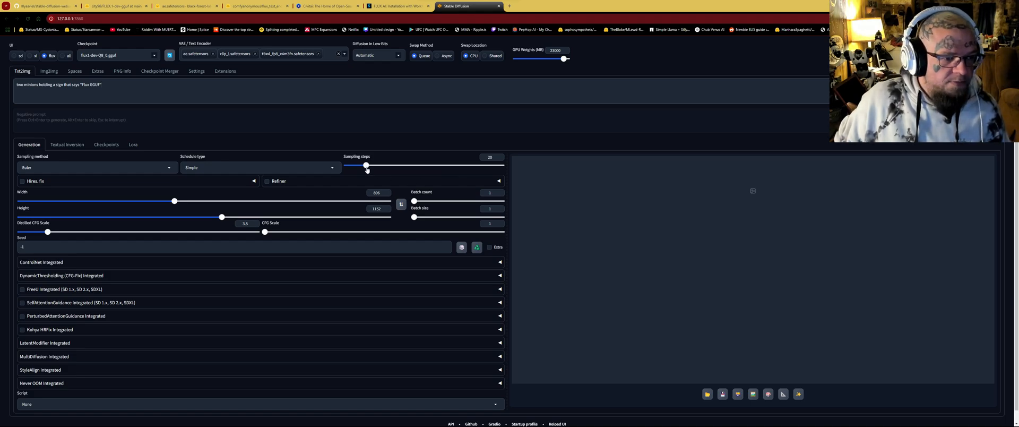
# Raise sampling steps to 30 and set width and height to 1024, keeping Refiner collapsed.
pyautogui.moveTo(365, 166); pyautogui.dragTo(372, 165)
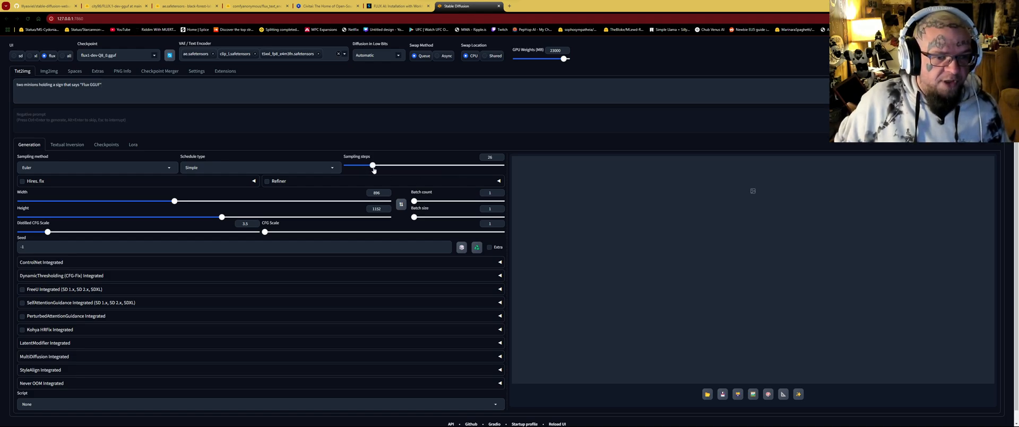
pyautogui.moveTo(371, 165); pyautogui.dragTo(377, 165)
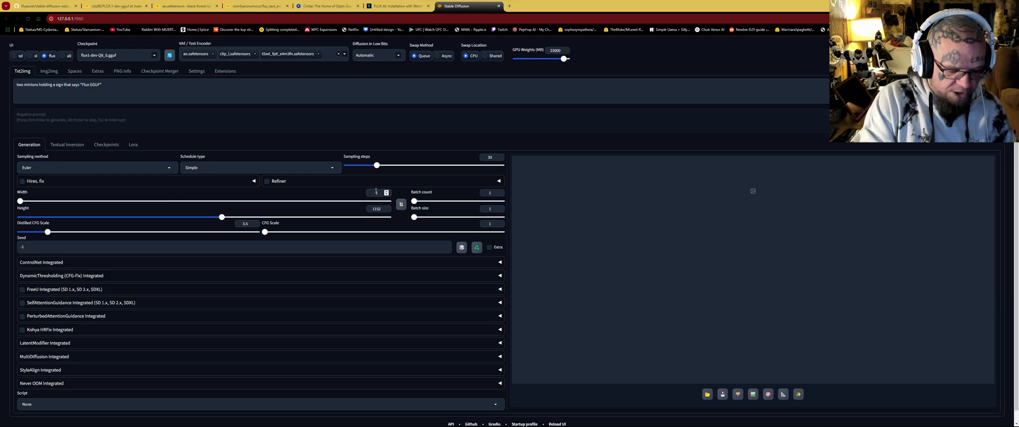
pyautogui.moveTo(19, 200); pyautogui.dragTo(198, 201)
pyautogui.write('102')
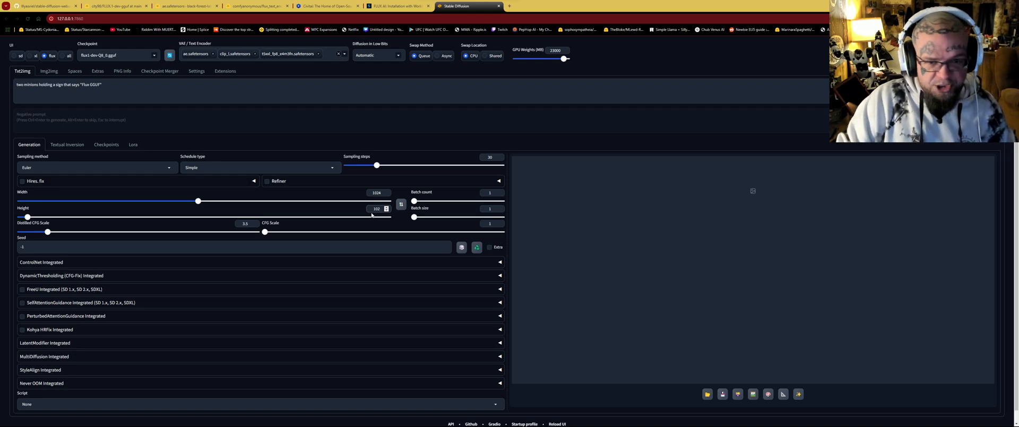
pyautogui.click(266, 181)
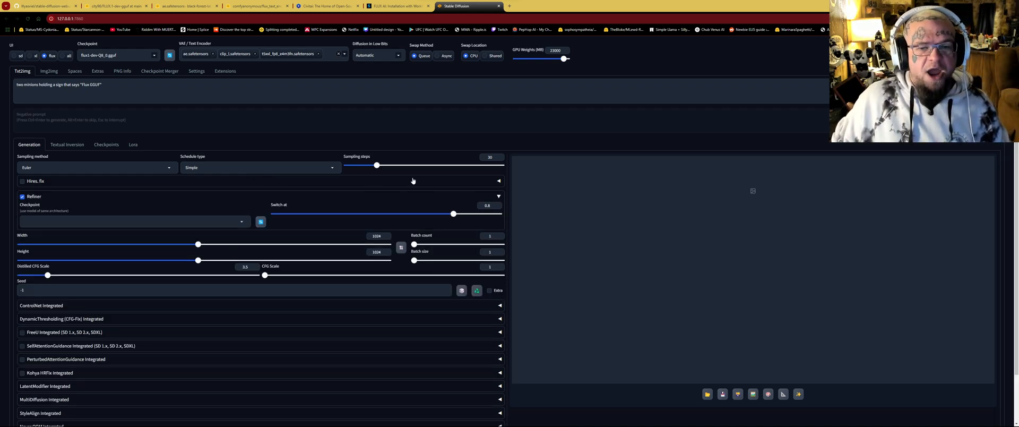
pyautogui.click(23, 180)
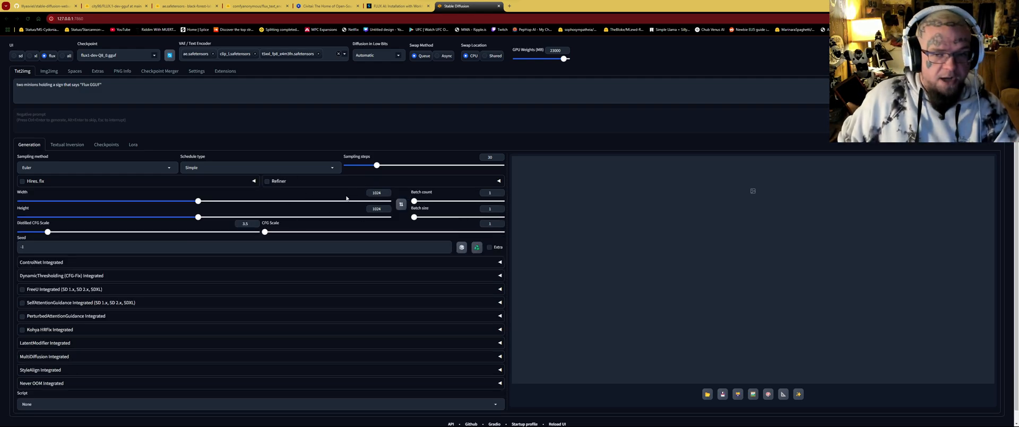
pyautogui.moveTo(272, 209)
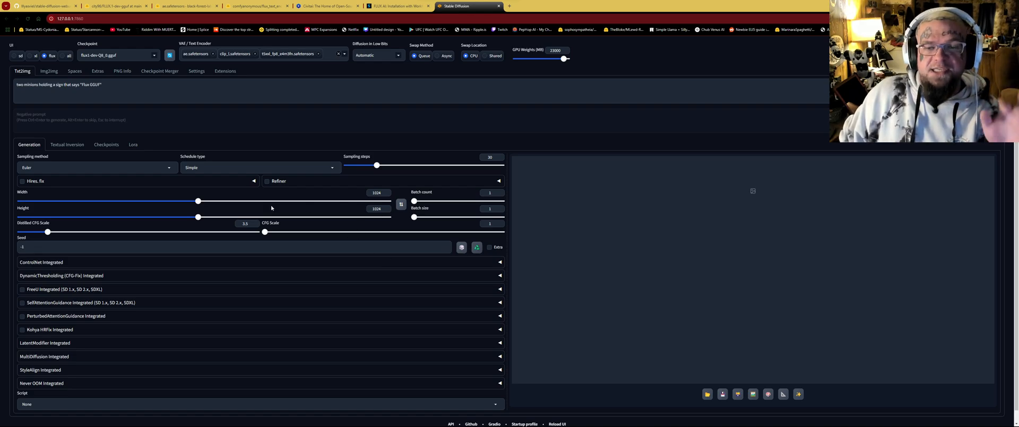
pyautogui.moveTo(302, 208)
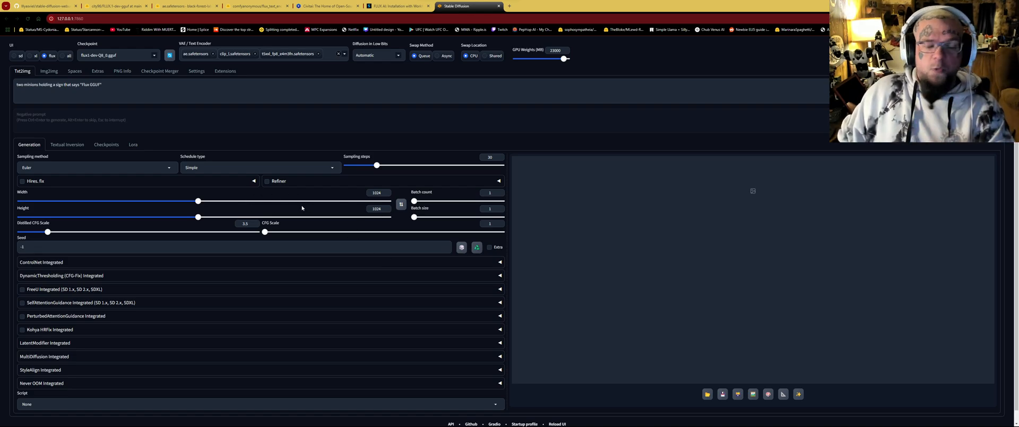
pyautogui.moveTo(318, 188)
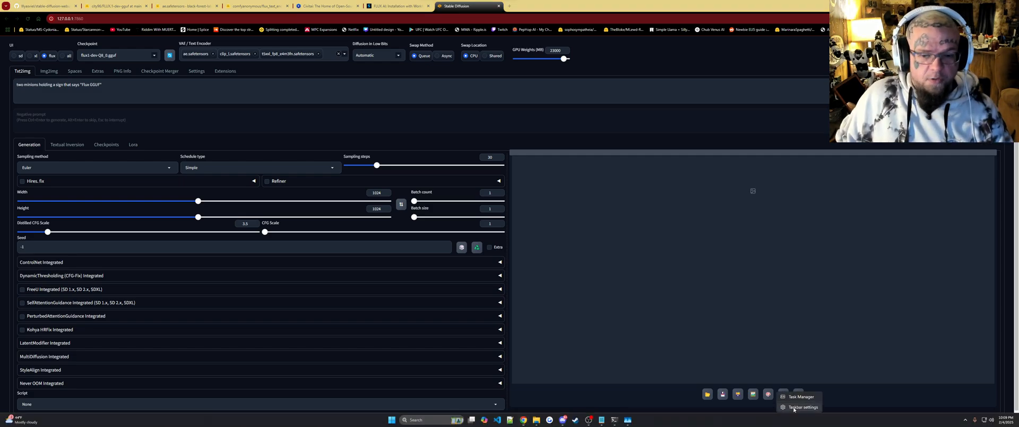
# Show GPU 0 usage graphs in Task Manager's Performance view while the image generates.
pyautogui.click(801, 396)
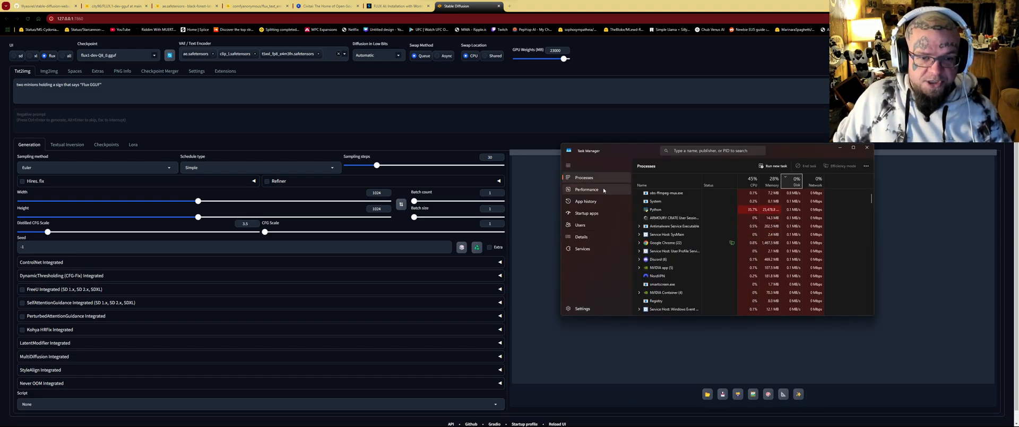
pyautogui.click(585, 189)
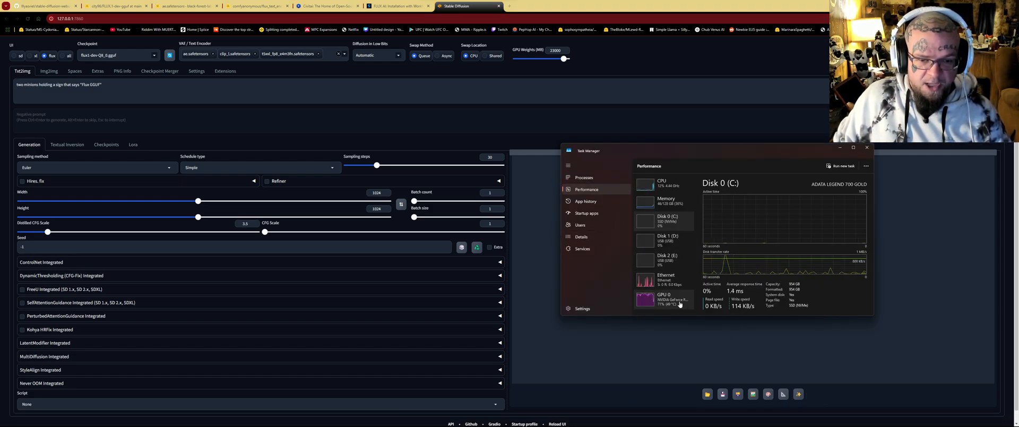
pyautogui.click(663, 299)
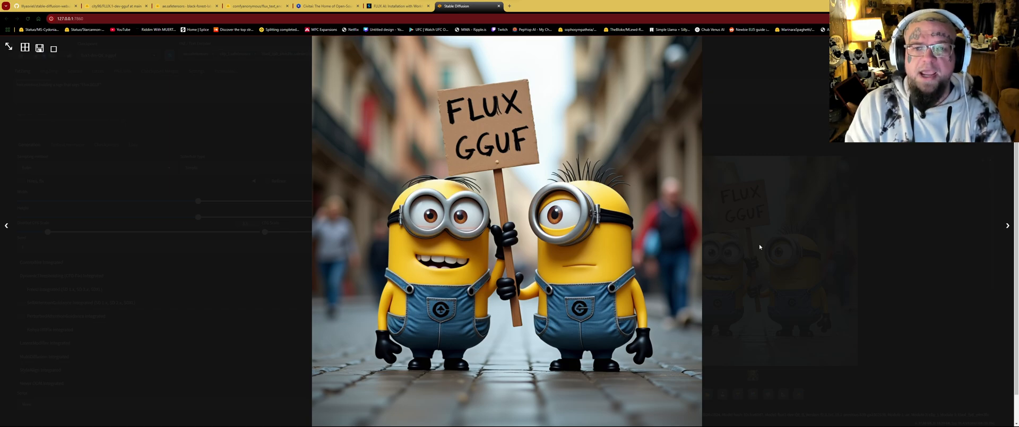
pyautogui.moveTo(488, 111)
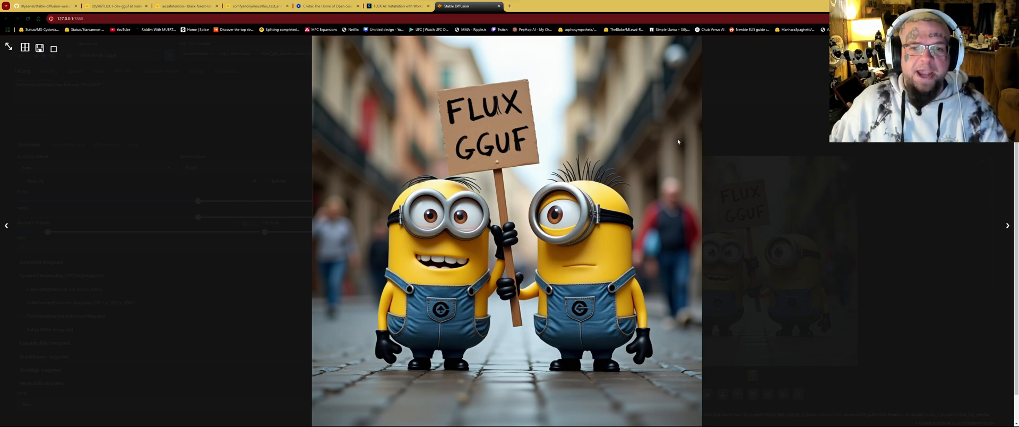
pyautogui.moveTo(769, 114)
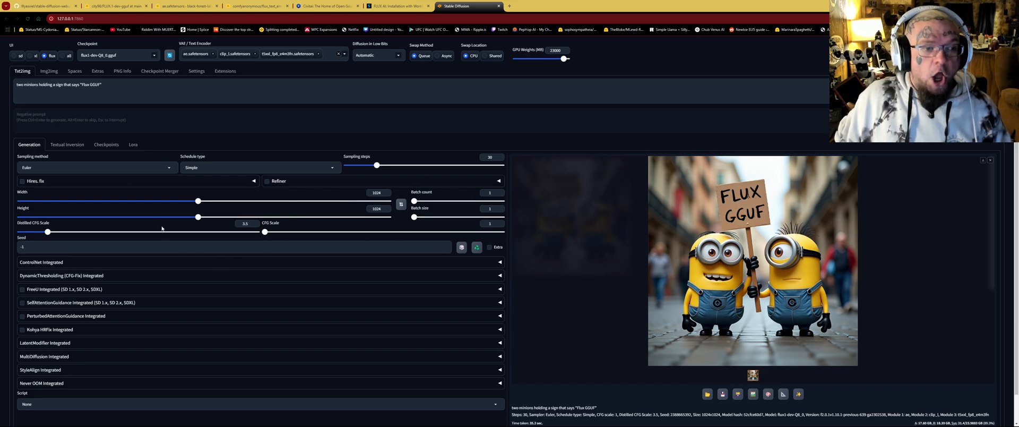
pyautogui.moveTo(588, 111)
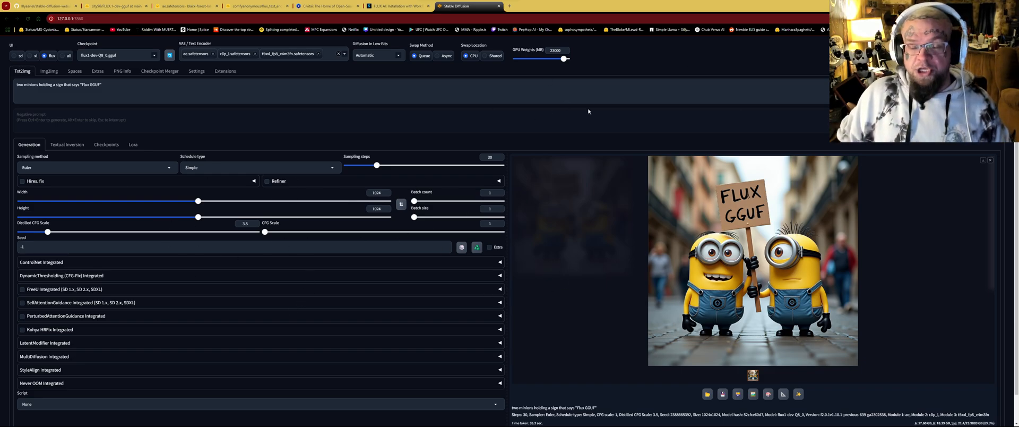